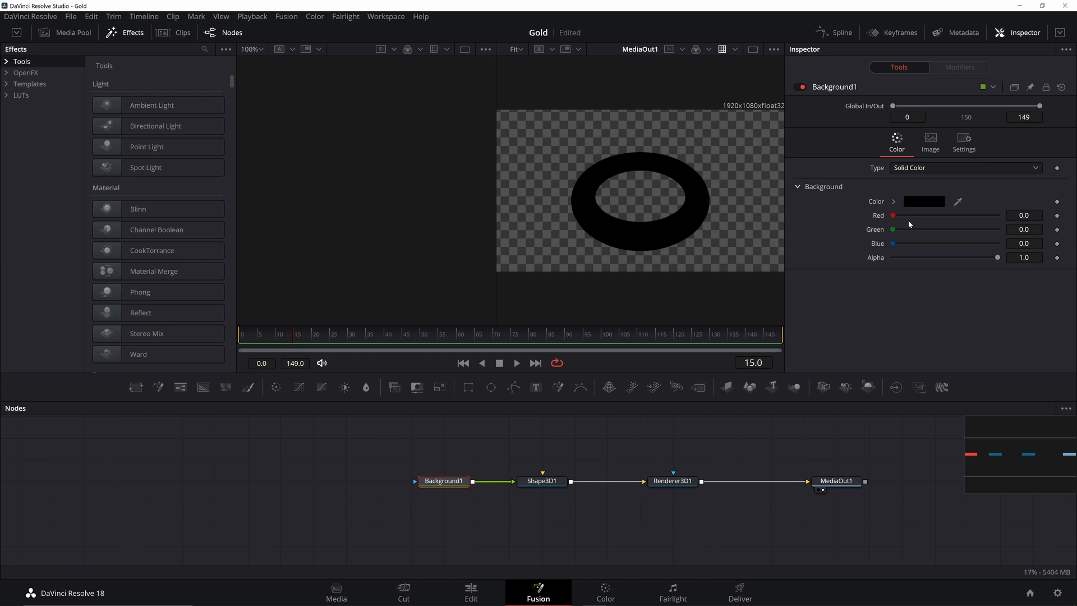
Leave the black torus Fusion scene and switch to the browser at ambientcg.com
click(924, 201)
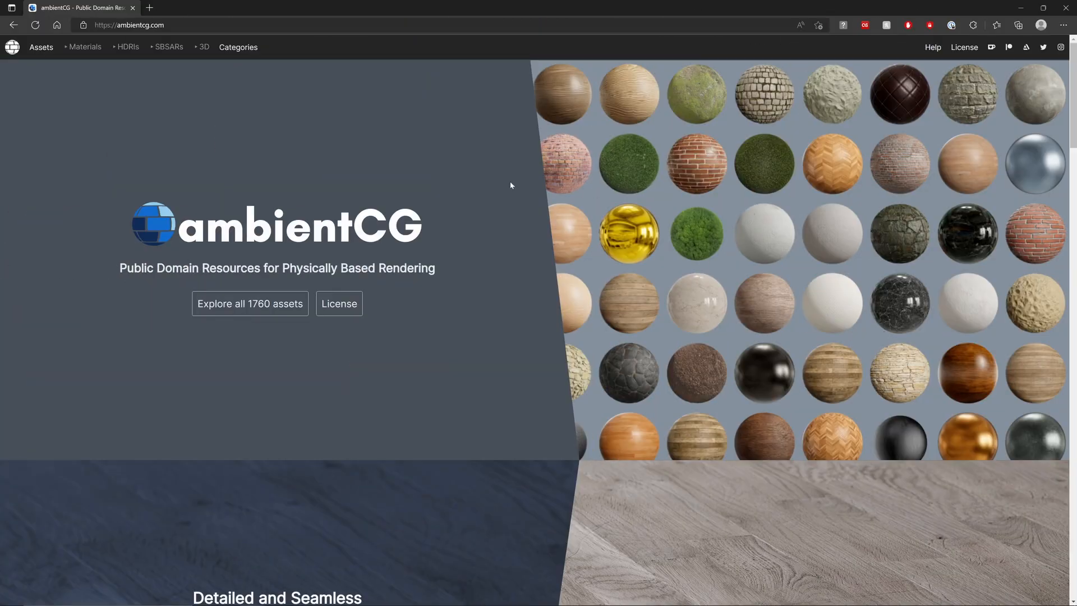
mouse_move(61, 64)
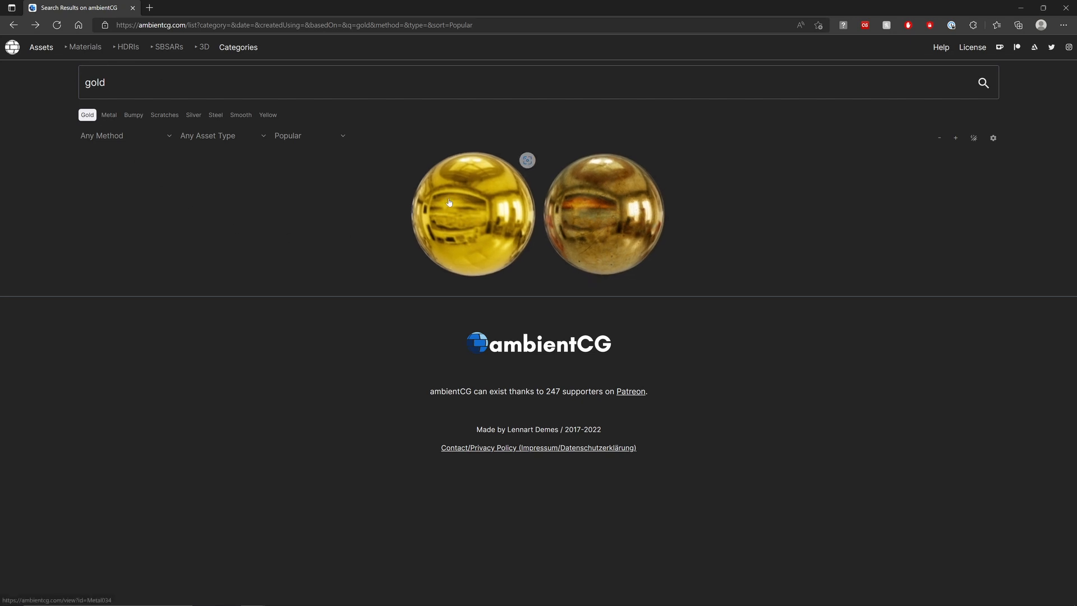
mouse_move(605, 229)
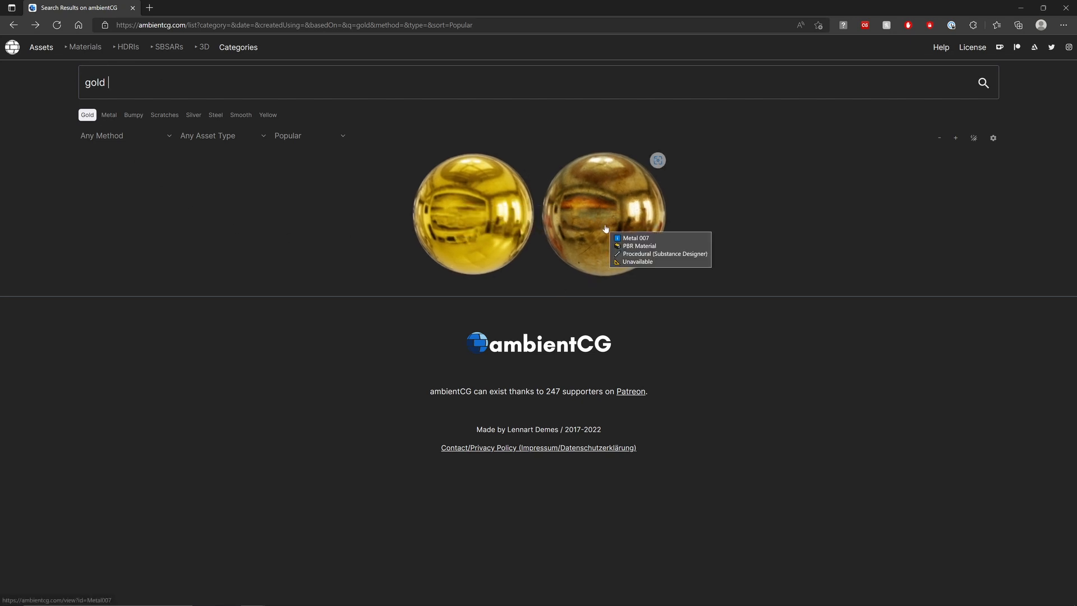
mouse_move(616, 232)
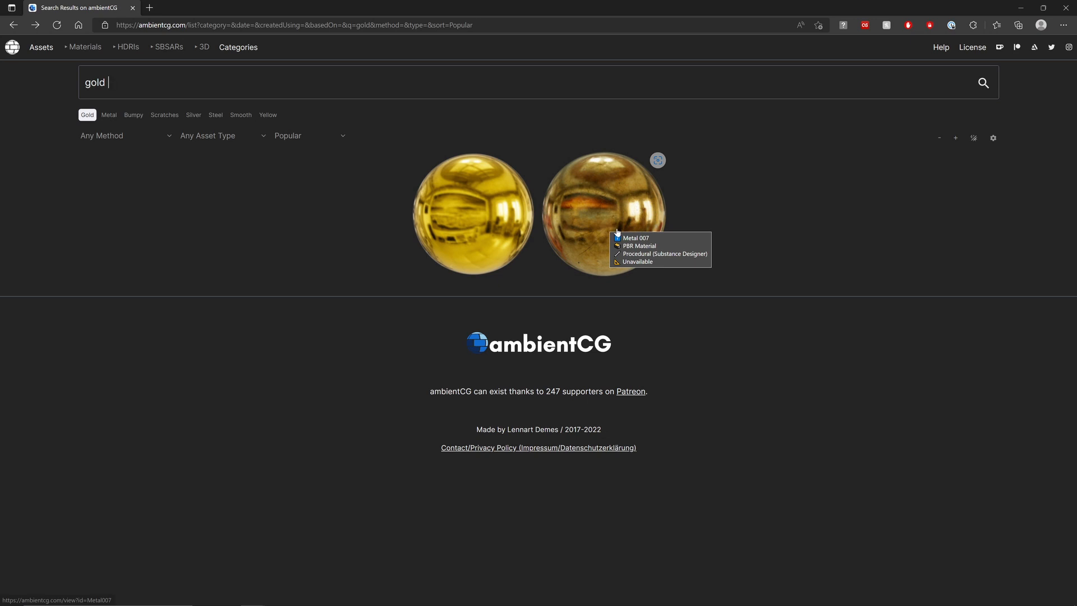
mouse_move(829, 249)
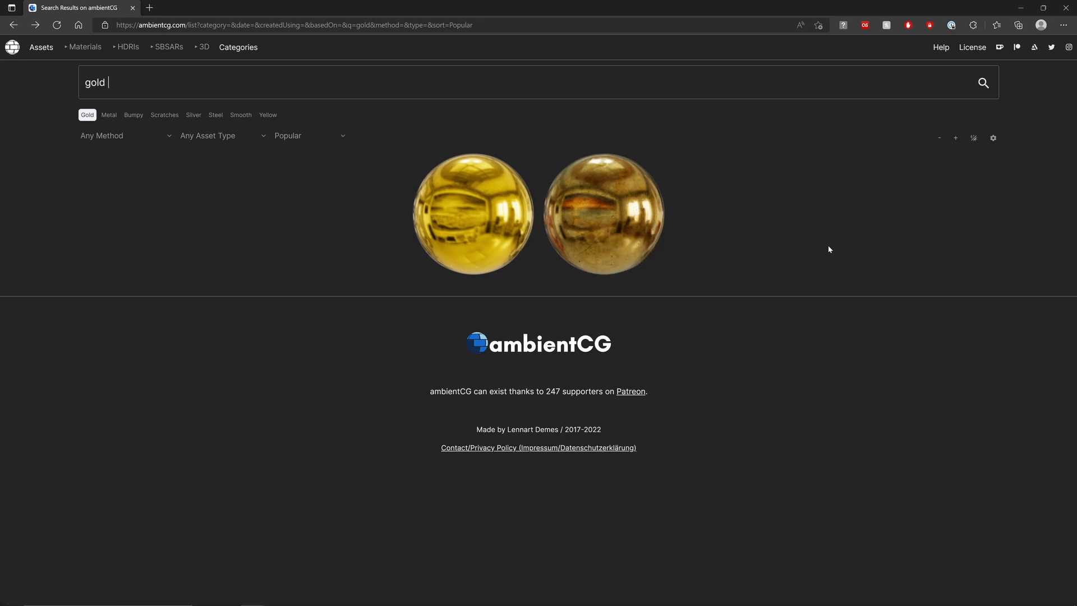
mouse_move(646, 227)
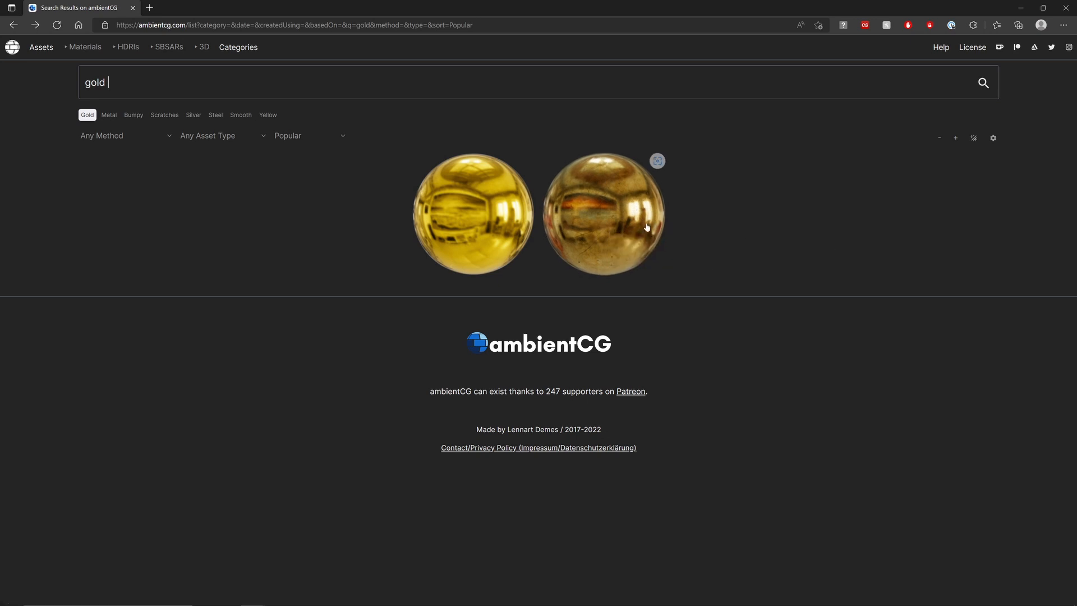
Open the Metal 007 gold material page and download its 4K-JPG texture pack
click(604, 214)
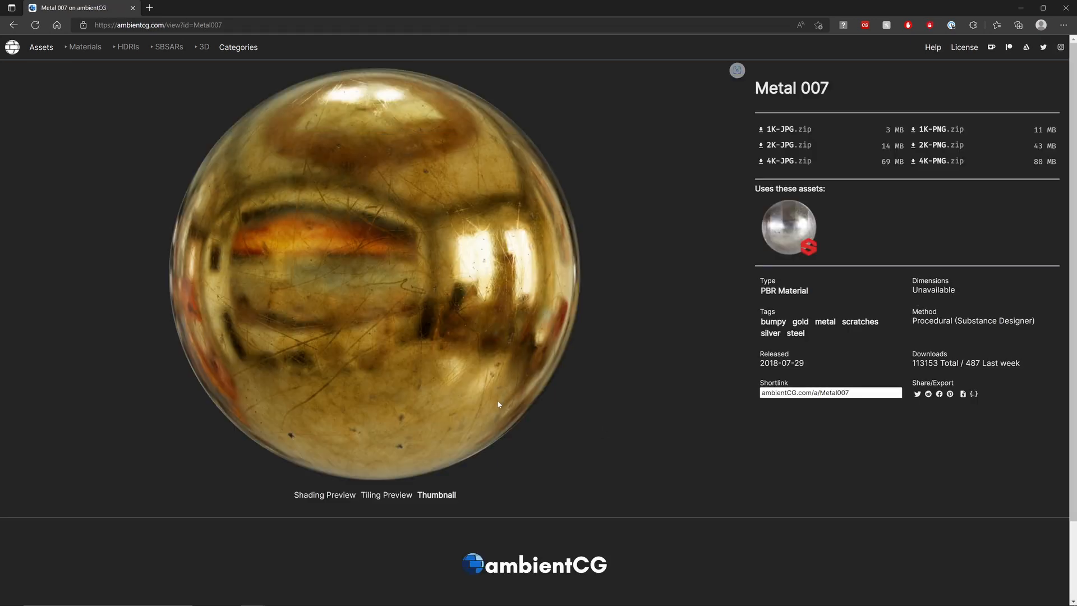
scroll(down, 3)
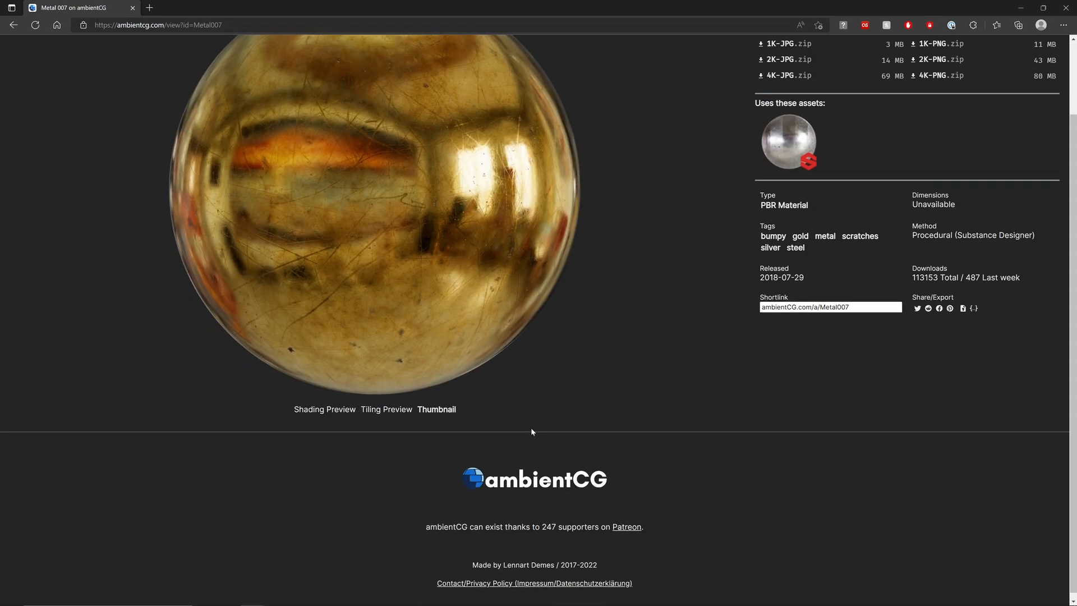
scroll(up, 3)
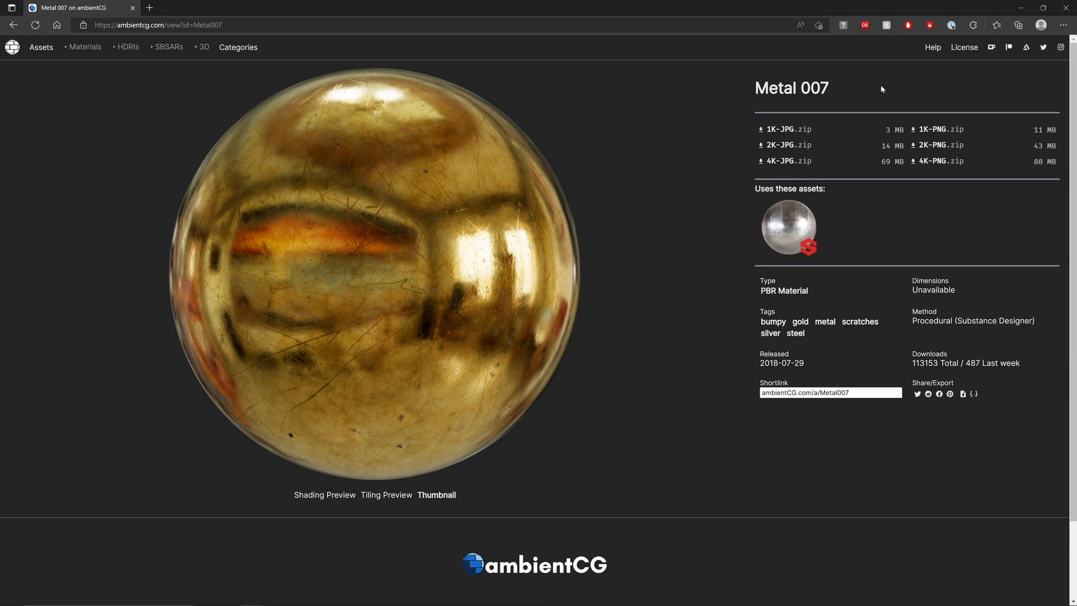
mouse_move(785, 161)
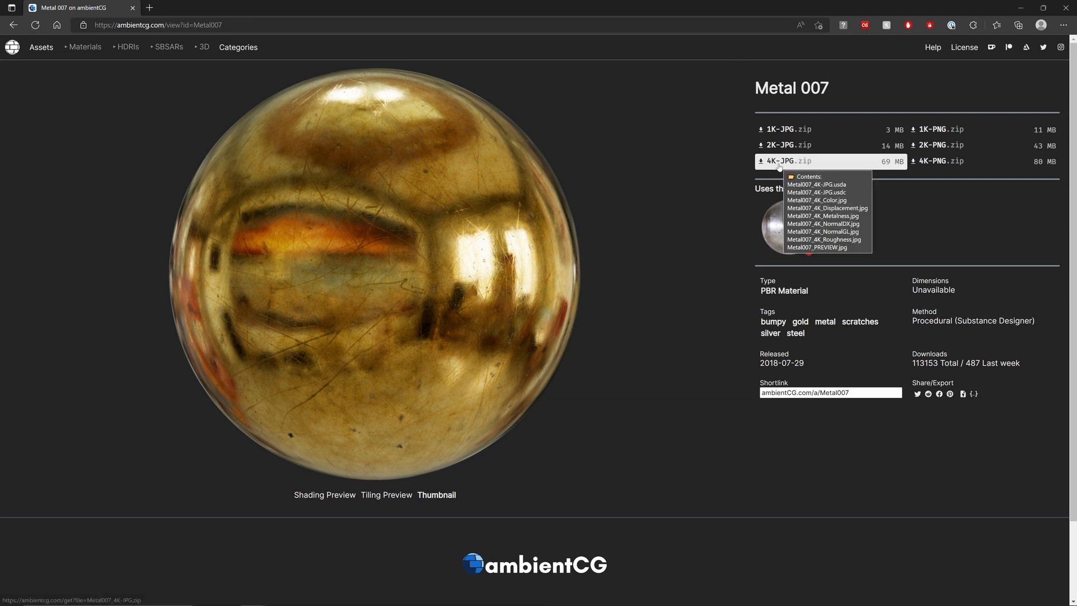
click(14, 25)
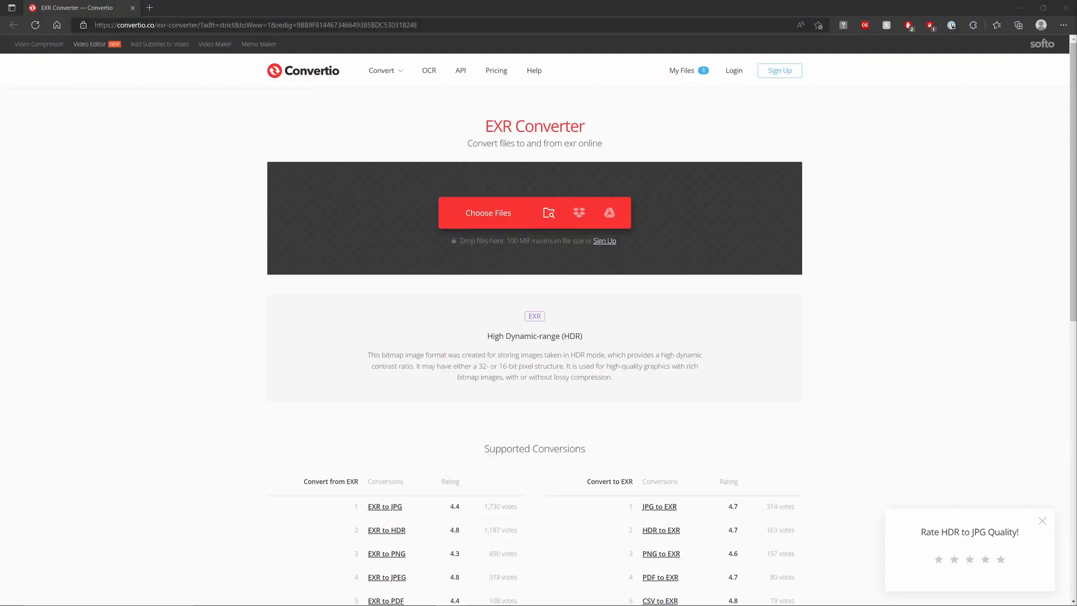
mouse_move(370, 245)
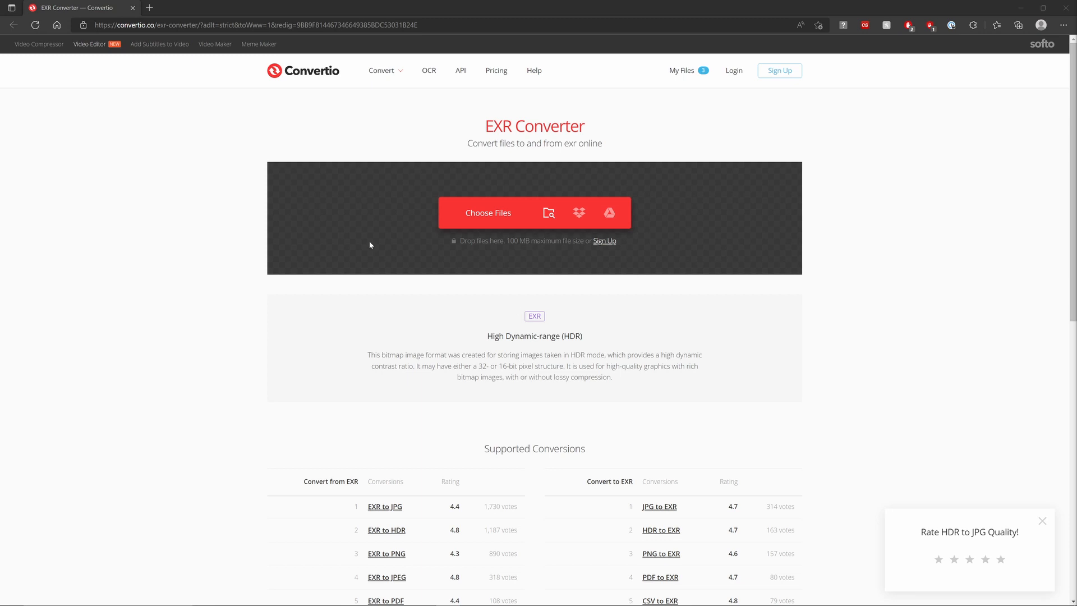
Load wide_street_01_4k.hdr into Convertio and start converting it to EXR
click(661, 530)
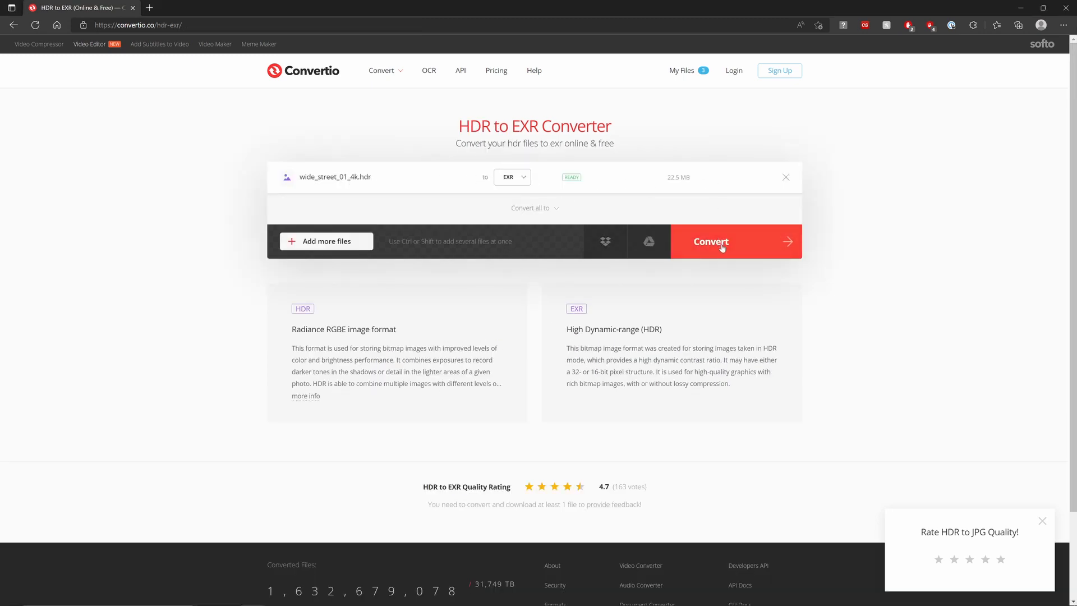
click(710, 241)
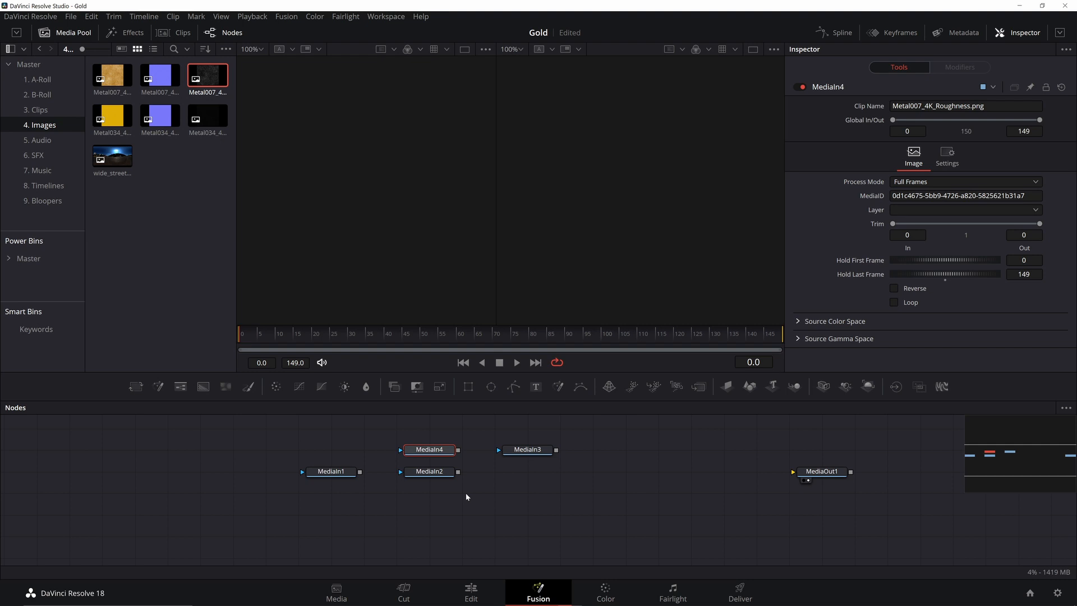
Rename the roughness texture node to Roughness007 and select the HDR node for viewing
double_click(429, 471)
text(Roughness)
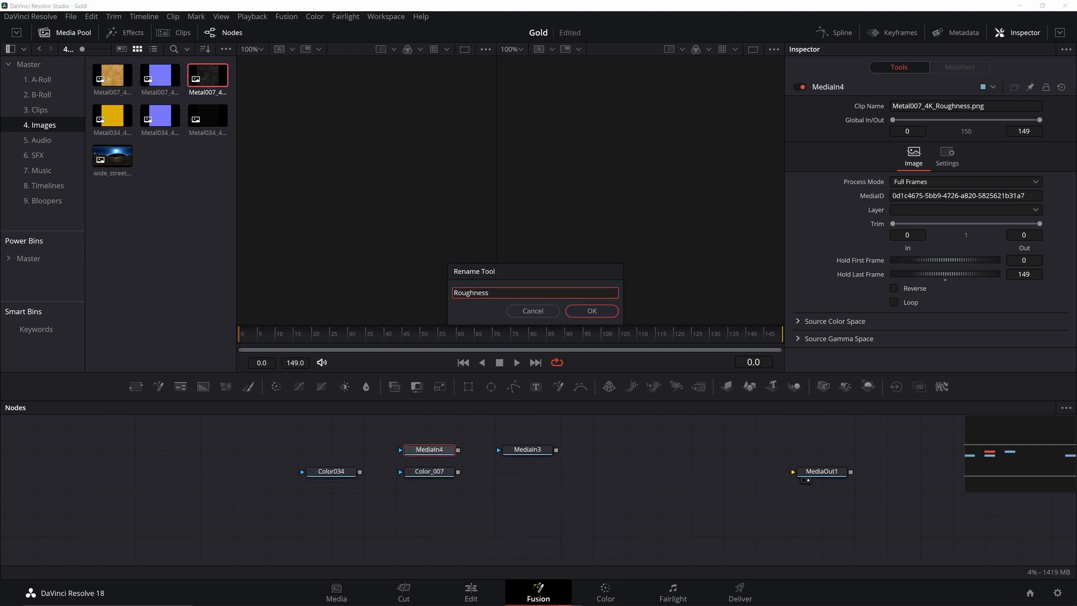
click(590, 310)
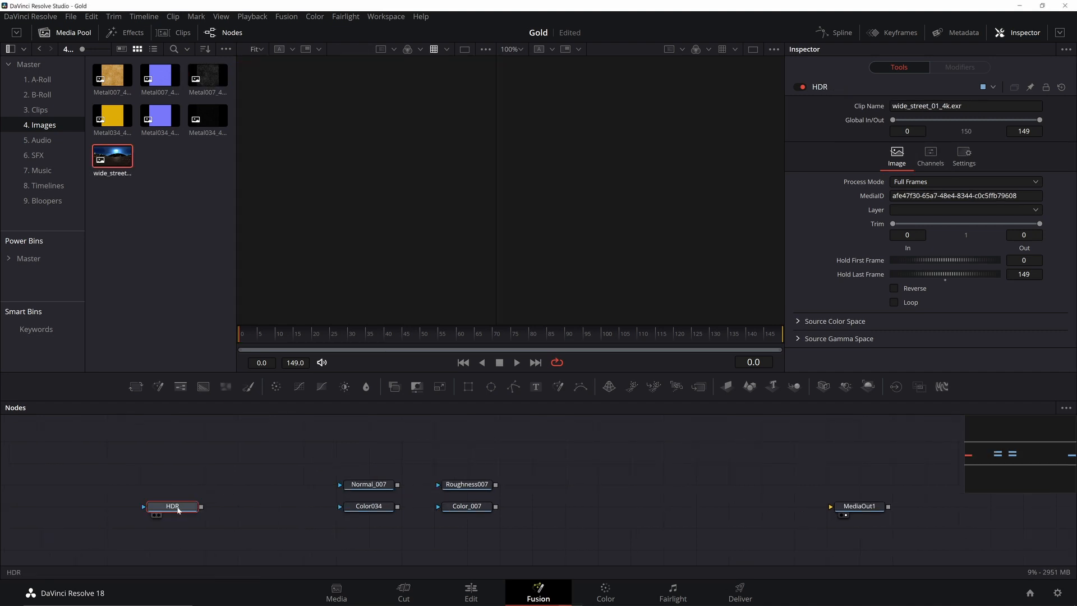
click(172, 506)
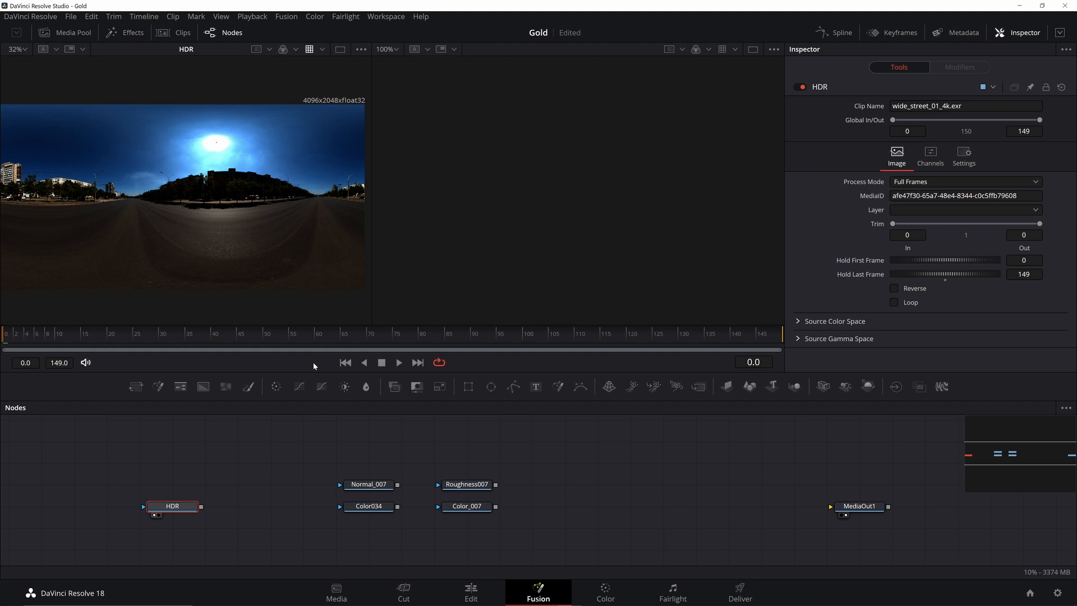
Add a Brightness Contrast node after HDR with gamma 2.2, then switch to the Edit page
click(172, 506)
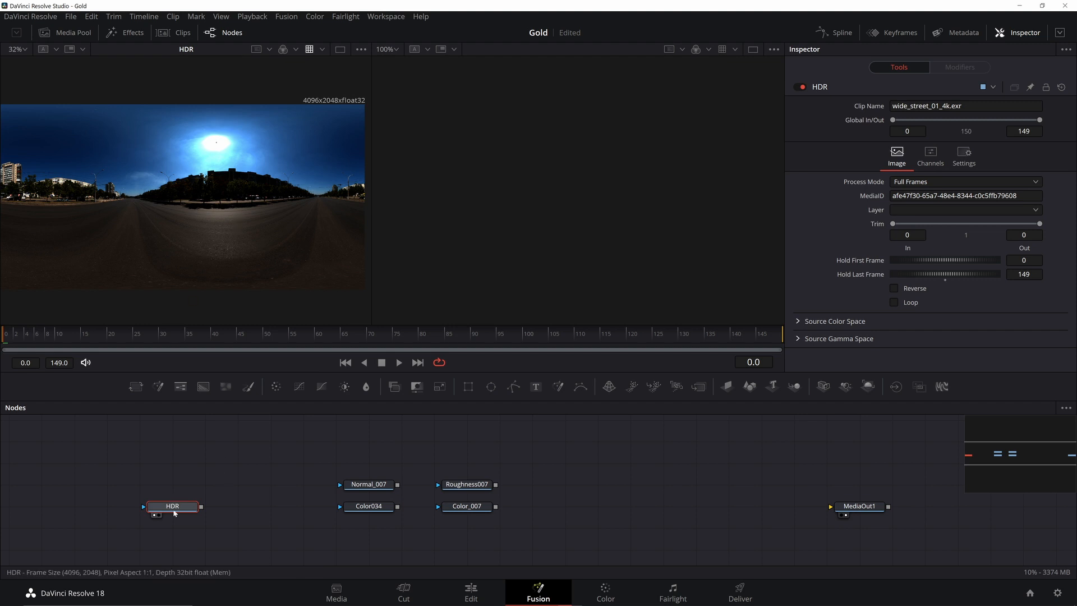
key(ctrl+space)
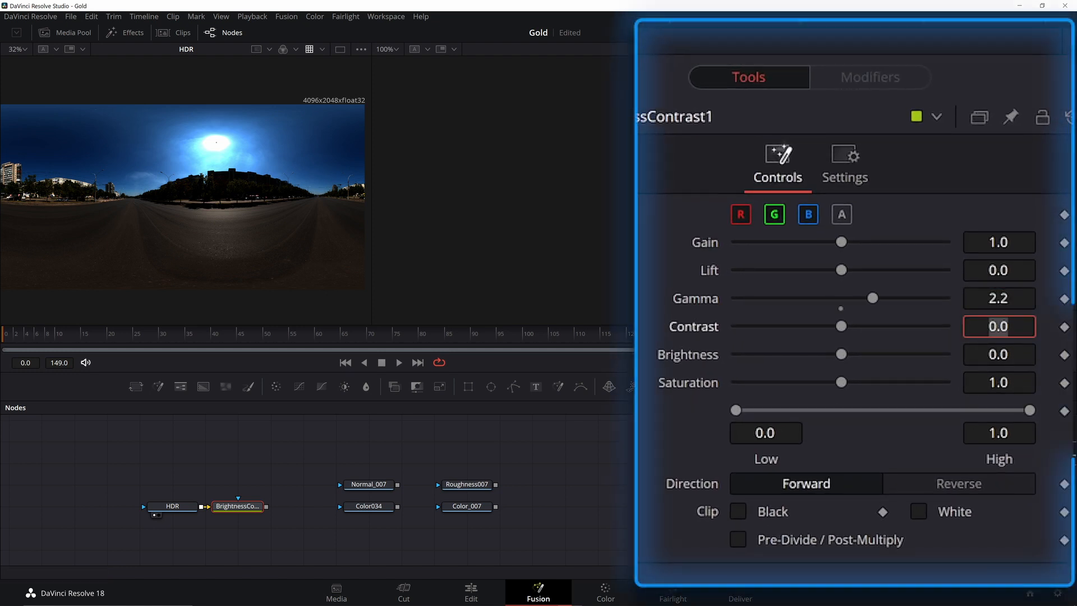
click(237, 506)
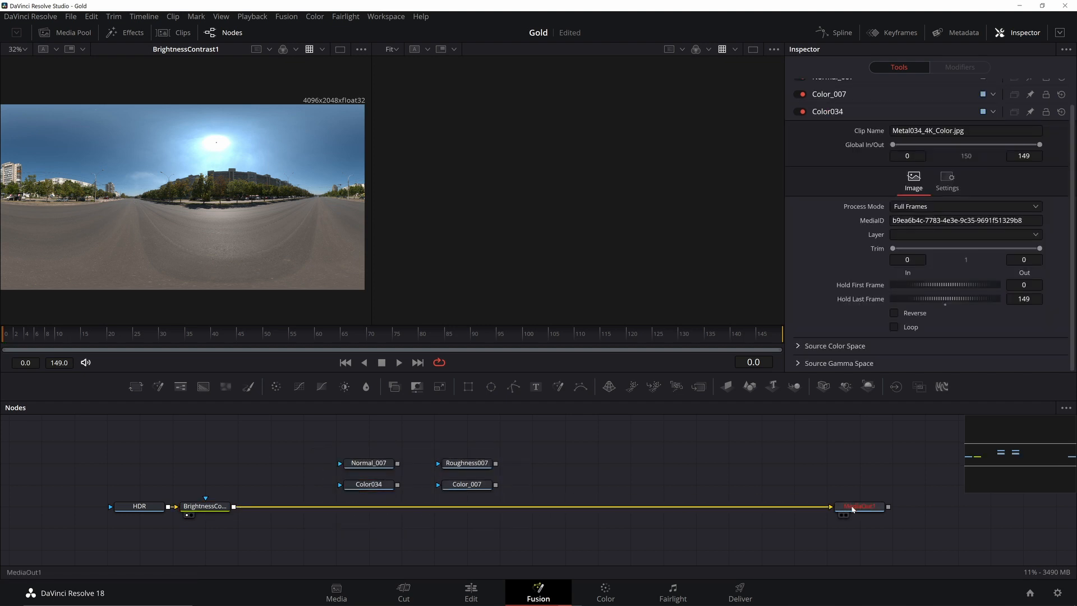
click(471, 593)
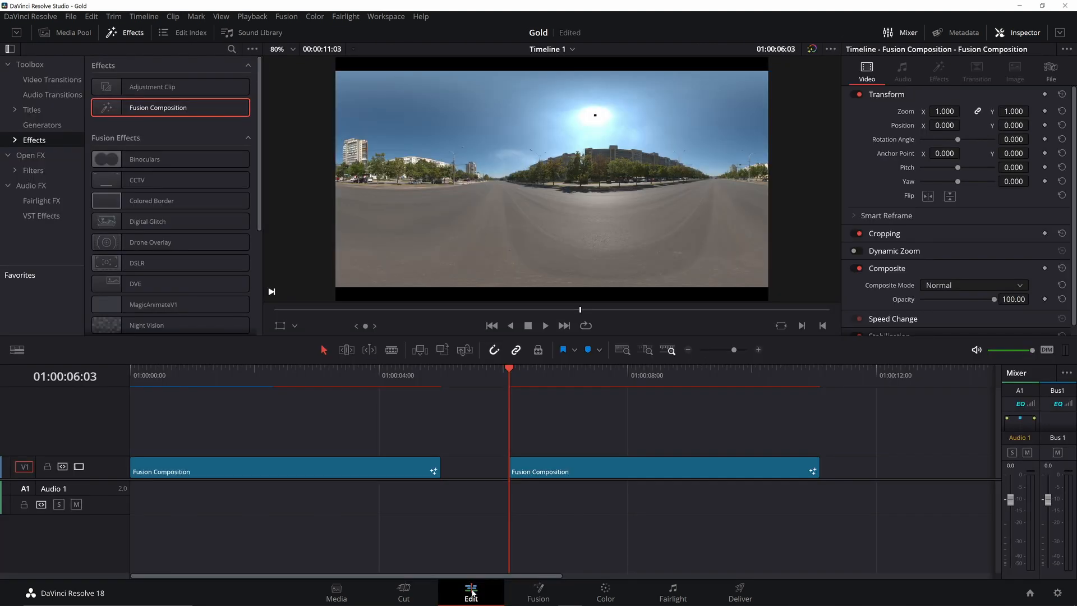
Return to the Fusion page to view the brightened street panorama
click(538, 593)
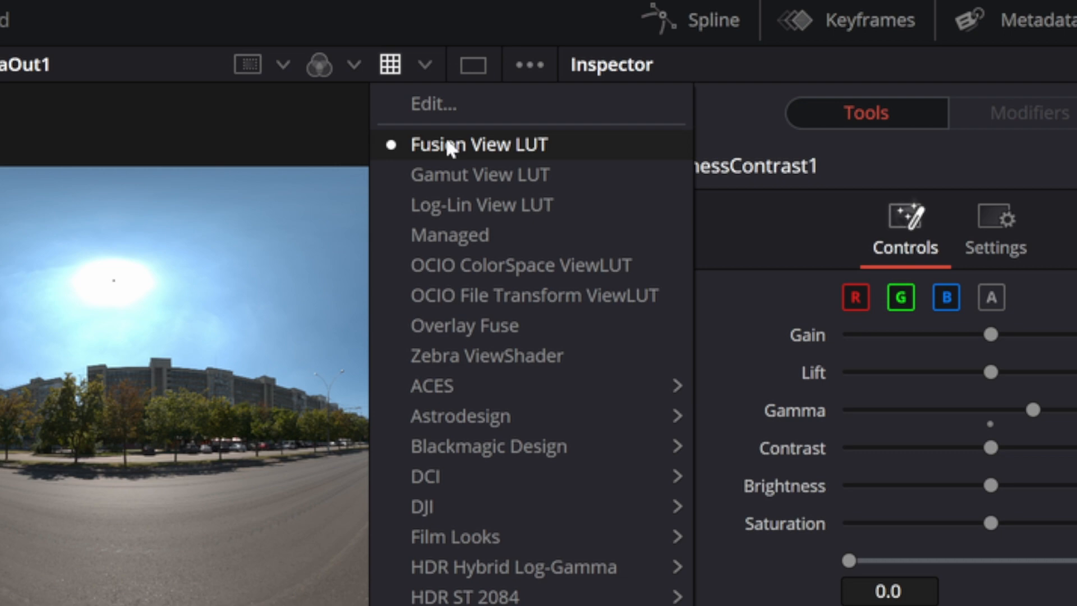
mouse_move(473, 137)
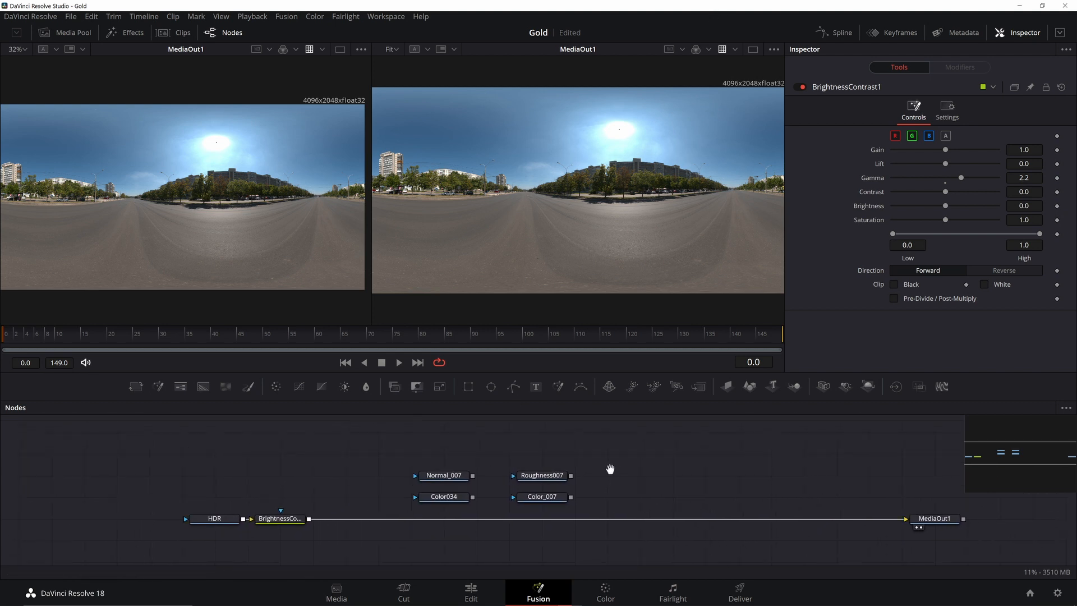
mouse_move(665, 454)
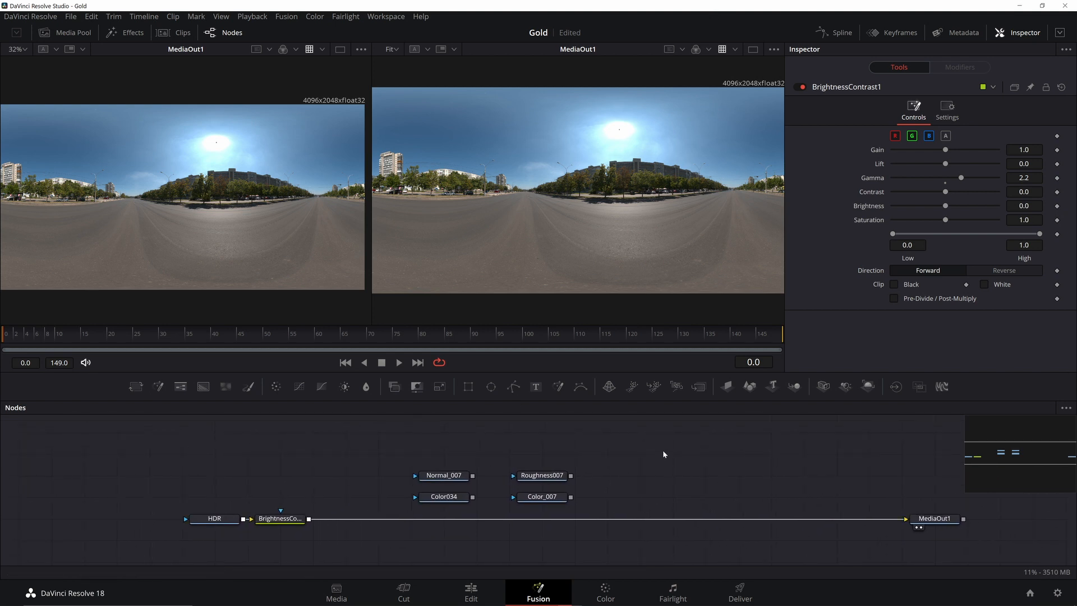
Add a SphereMap node after the Brightness Contrast node and view its result
click(444, 475)
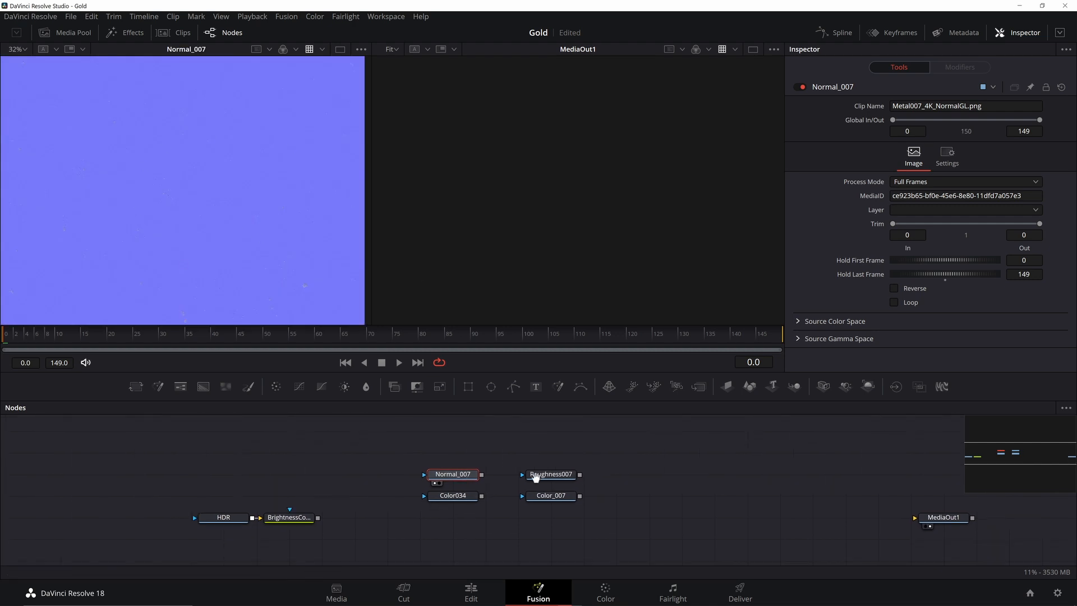
click(261, 518)
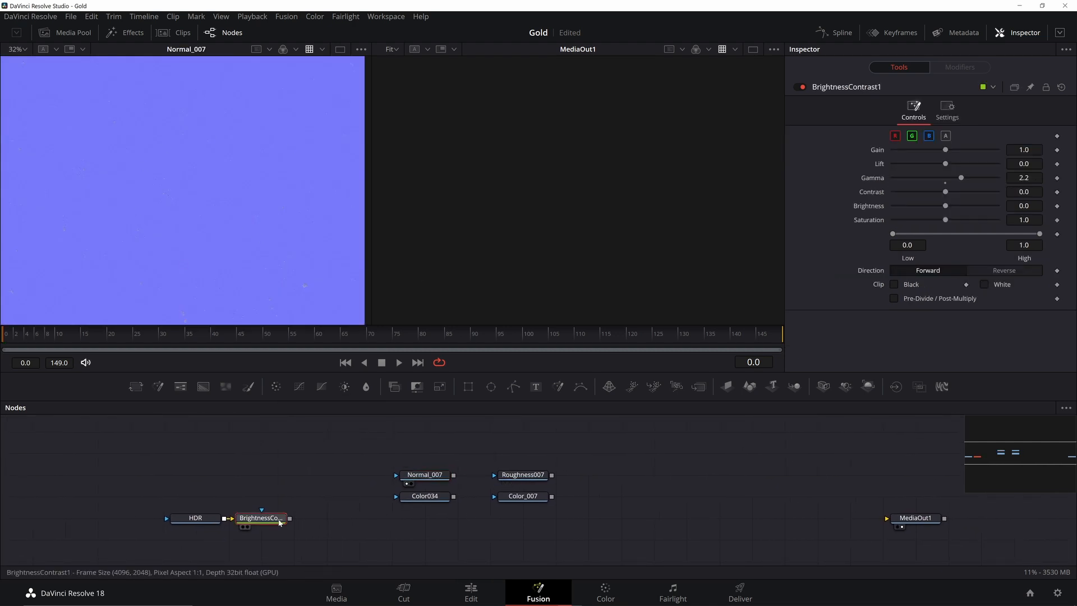
text(s)
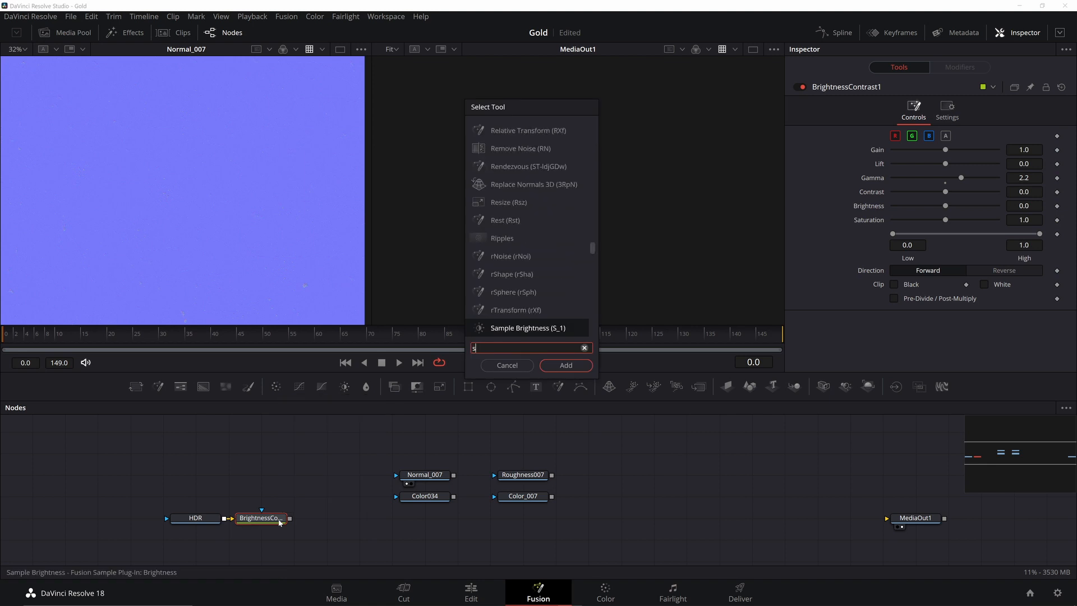
click(565, 364)
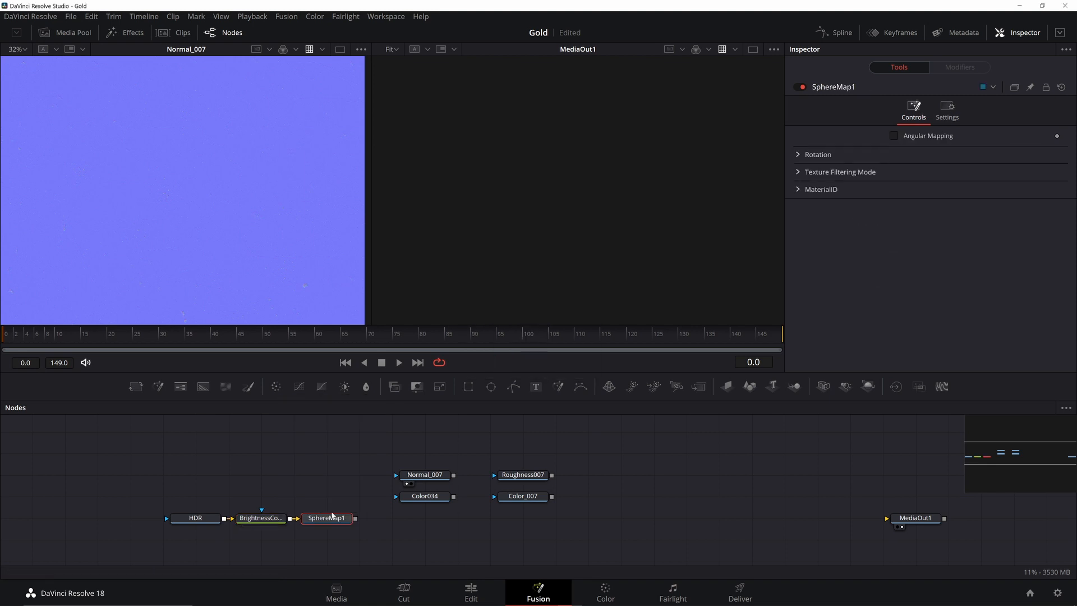
click(326, 518)
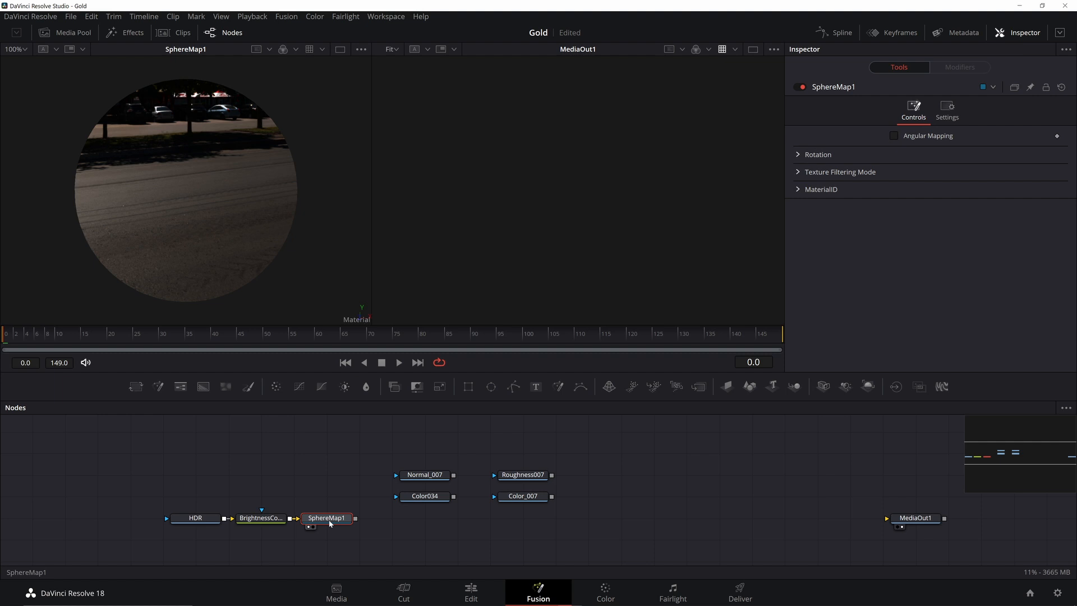
mouse_move(393, 526)
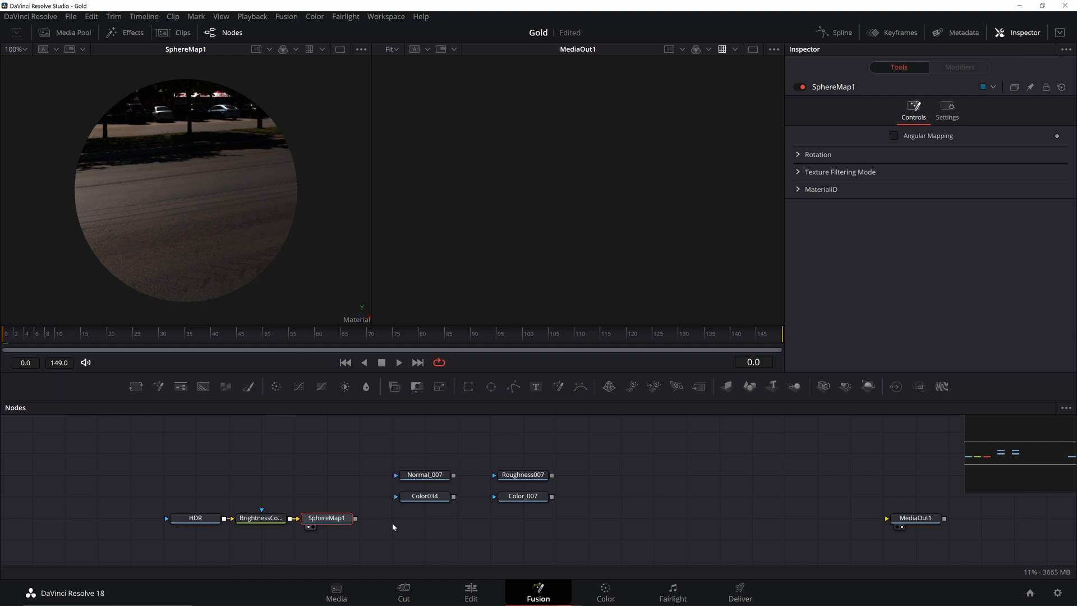
Add a Reflect material after the SphereMap to render a mirror-like reflective sphere
text(re)
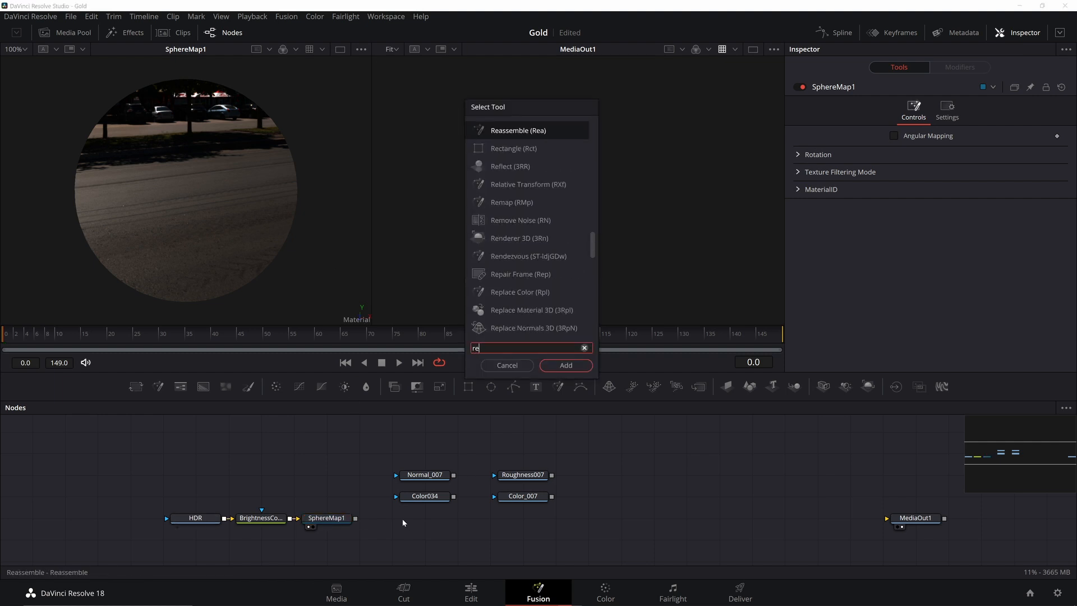
click(565, 365)
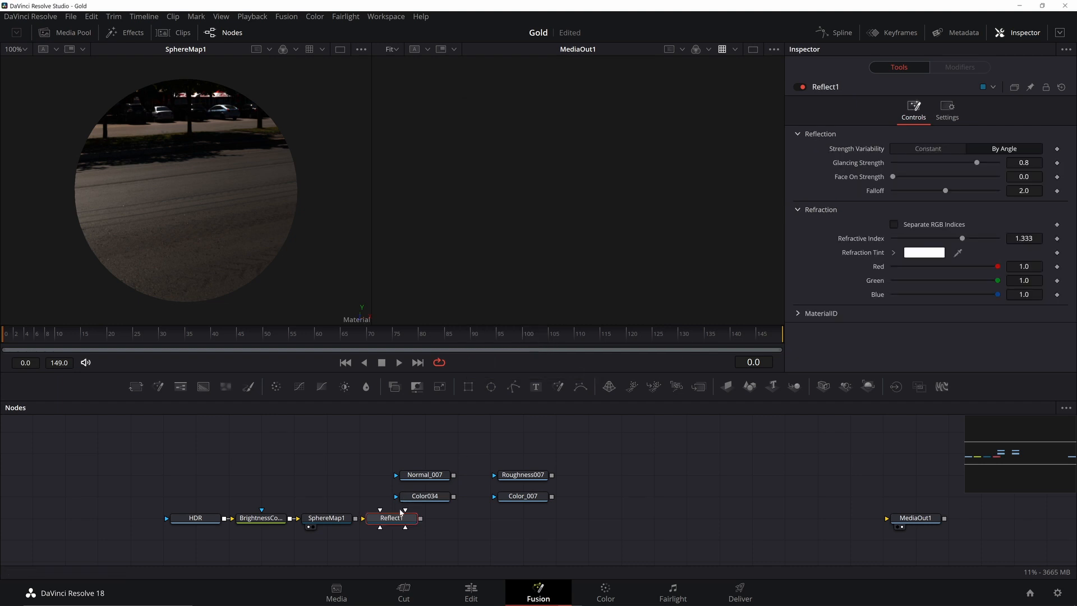
click(391, 518)
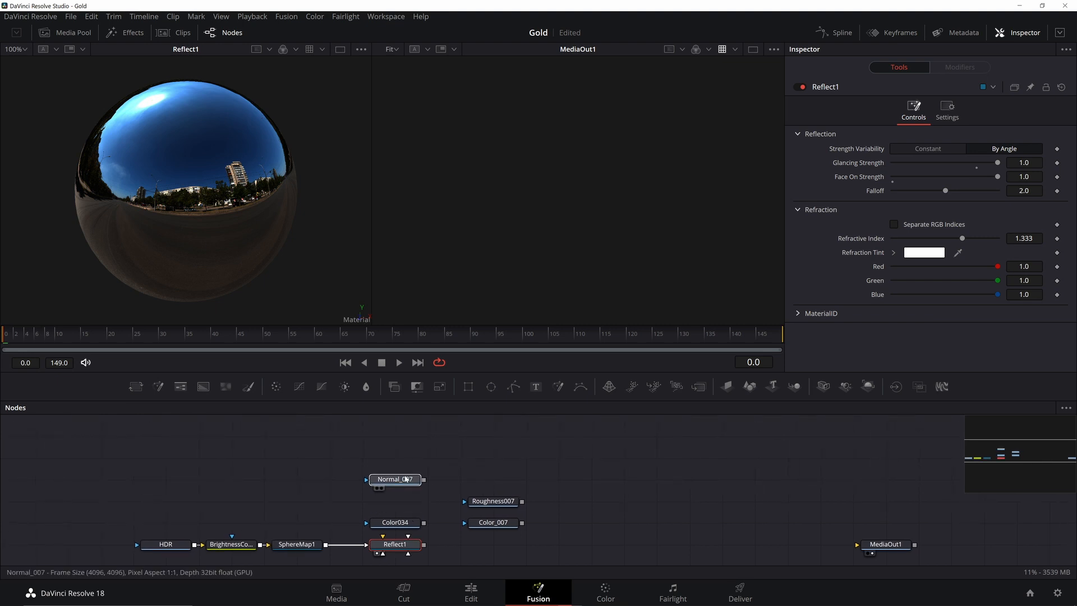
click(624, 501)
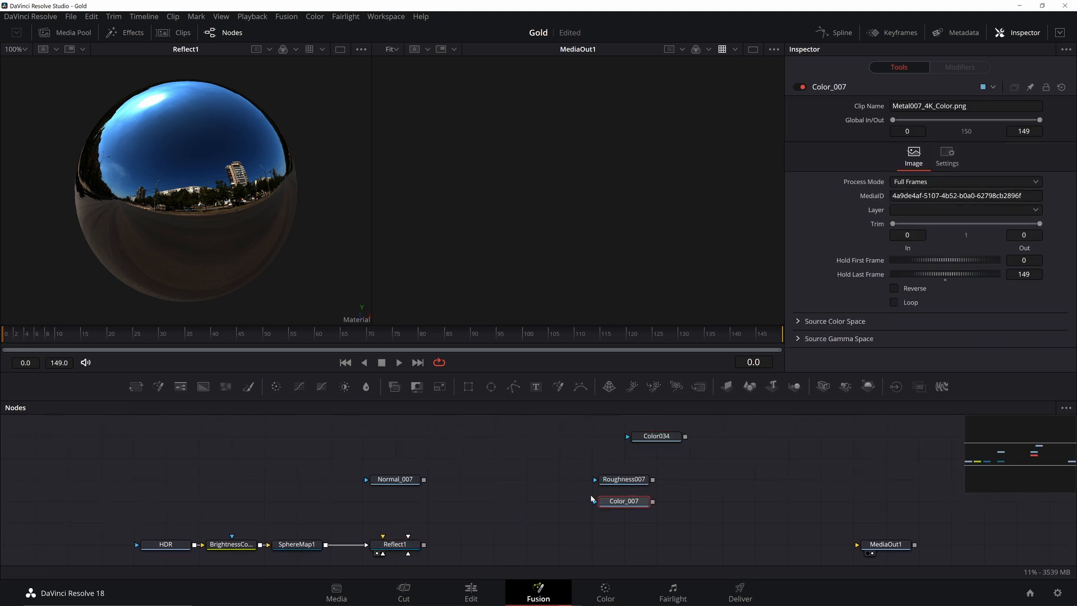
Feed Normal_007 through a BumpMap node into Reflect1, with Bumpmap source type
click(394, 479)
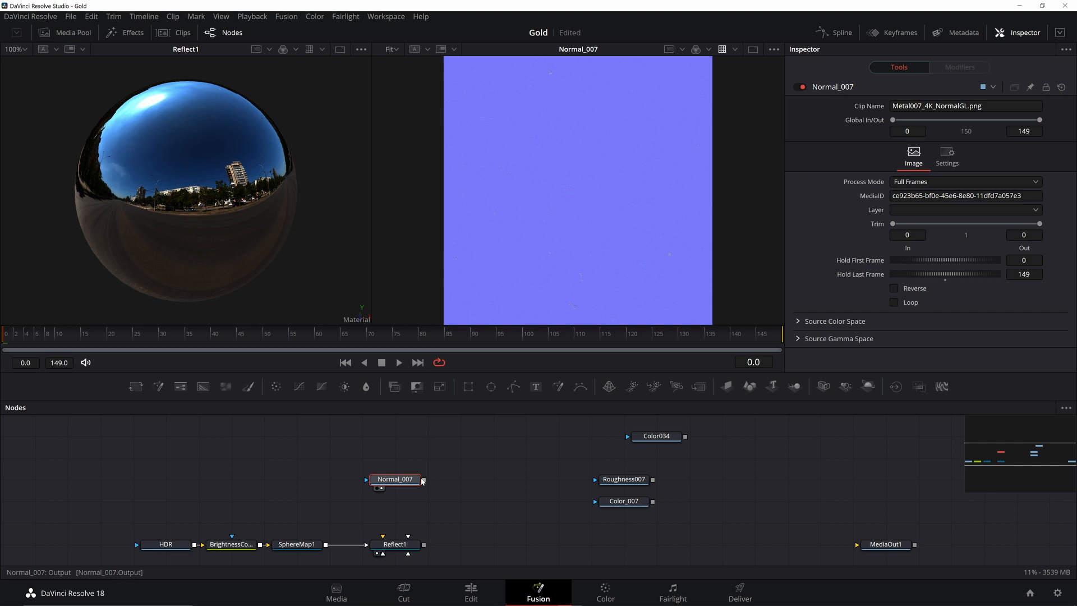
mouse_move(497, 224)
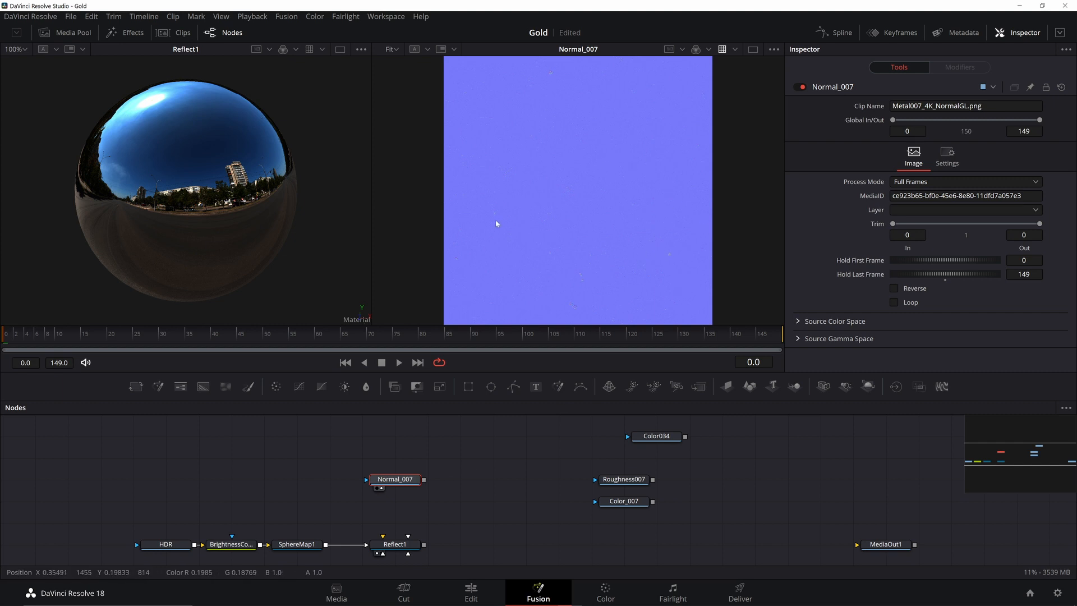
mouse_move(527, 194)
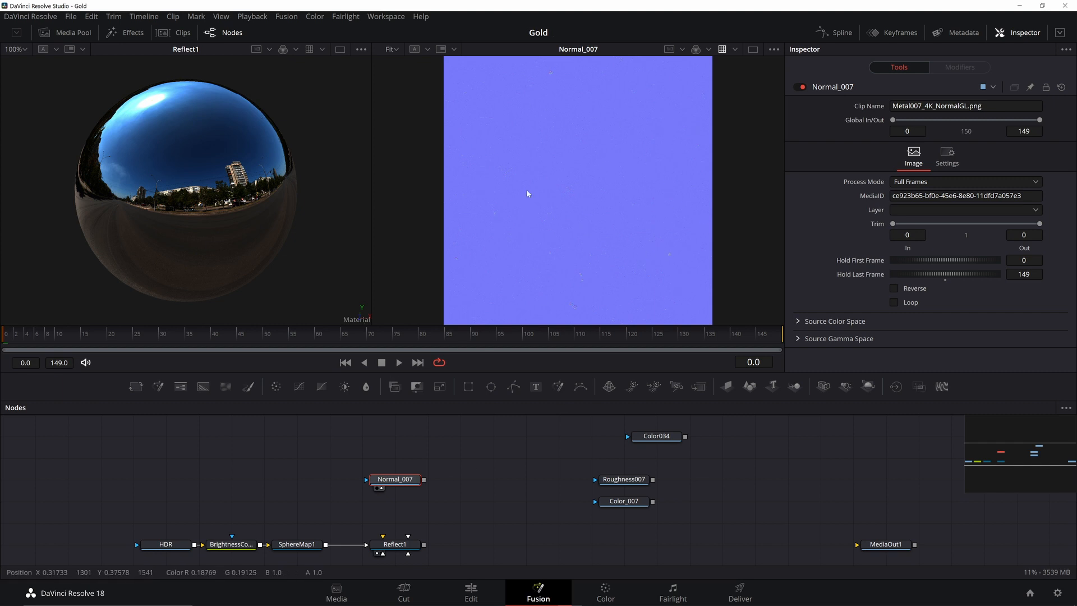
text(bump)
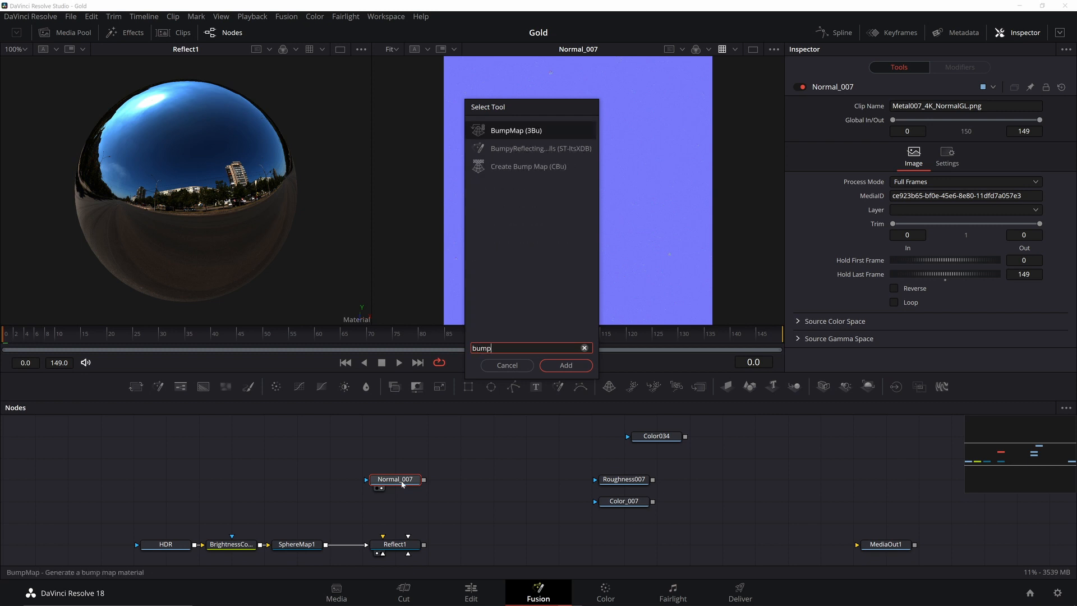
click(565, 364)
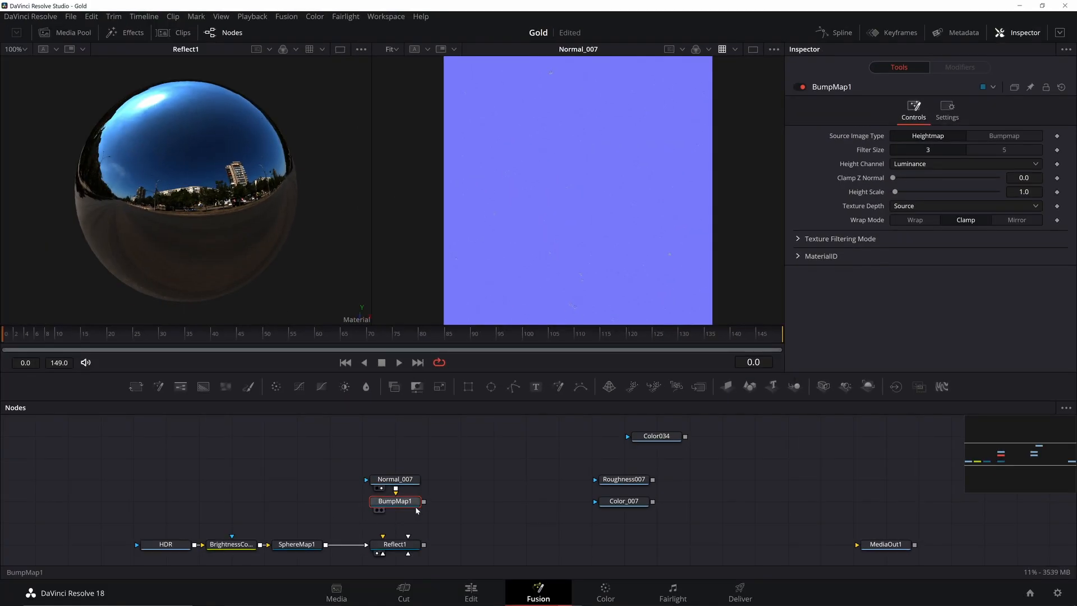
click(394, 543)
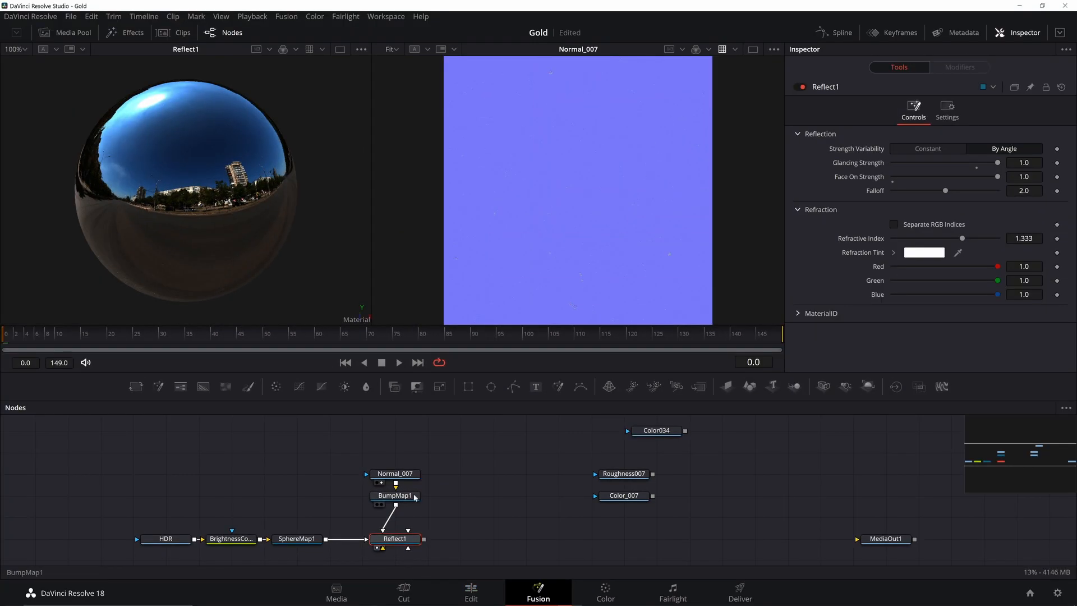
click(395, 496)
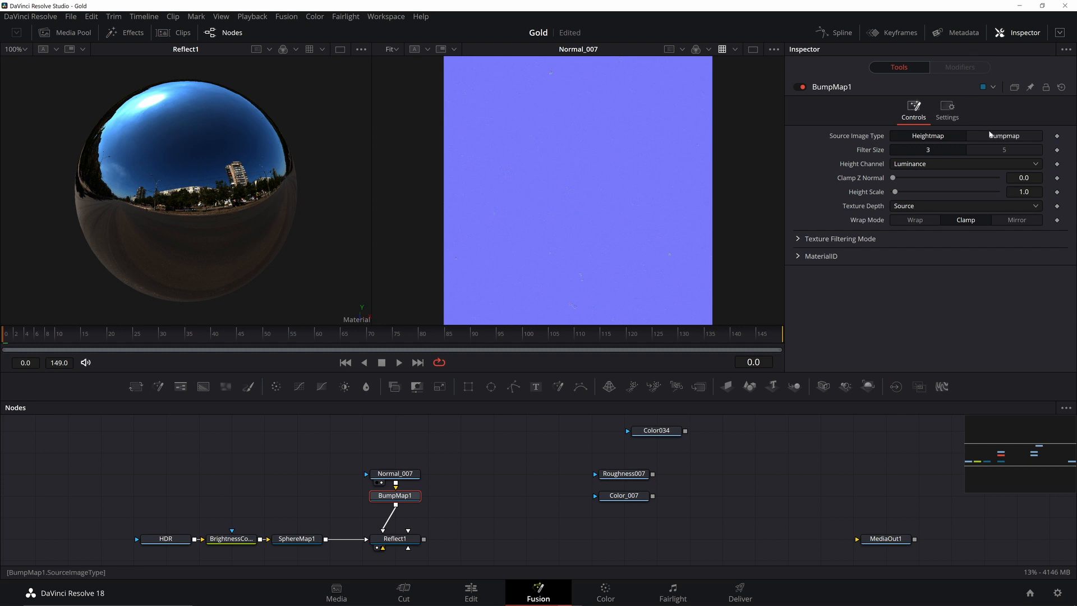
click(1004, 135)
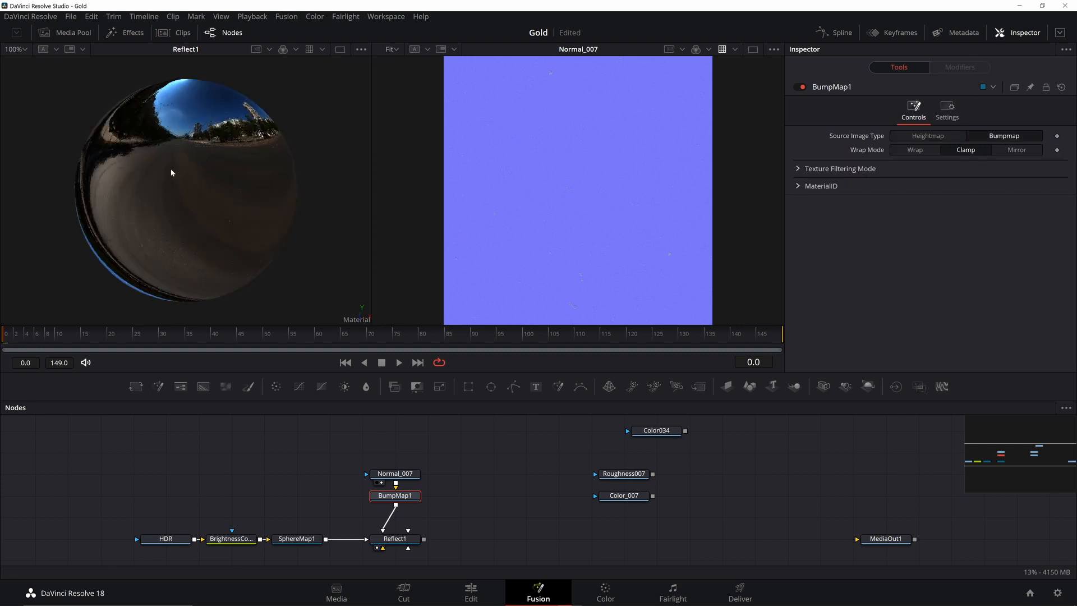
mouse_move(376, 423)
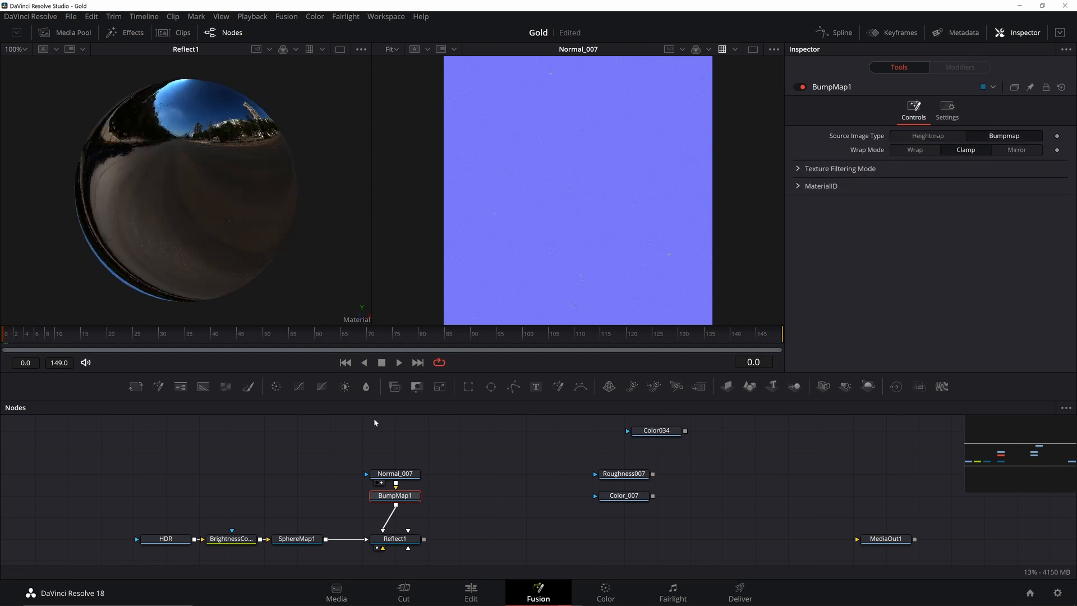
Rotate SphereMap1 to X -9, Y -178 and move the color texture node beside Color034
click(297, 539)
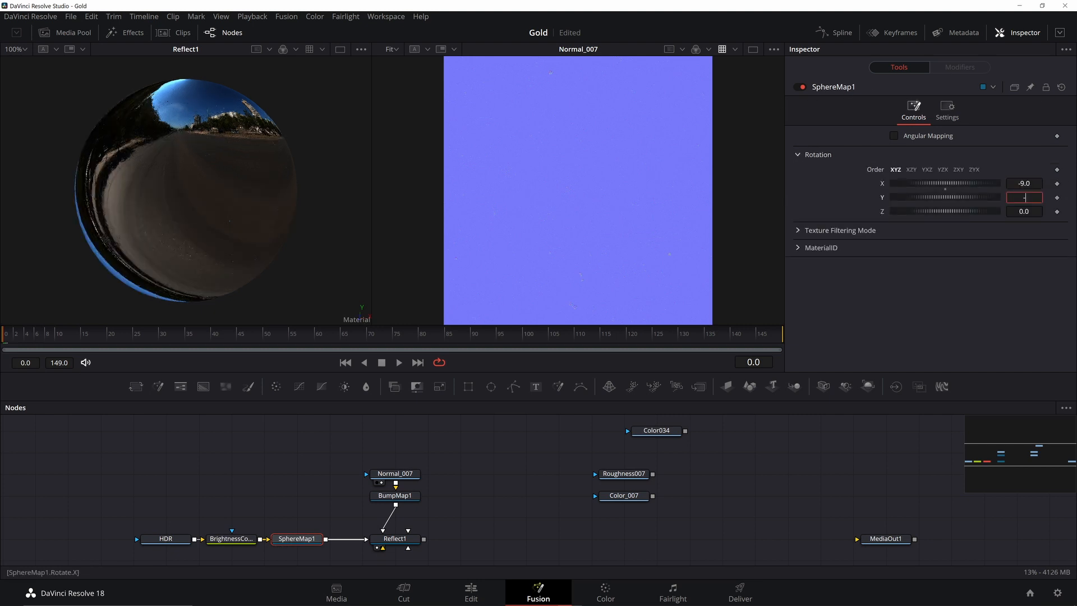
text(-178.0)
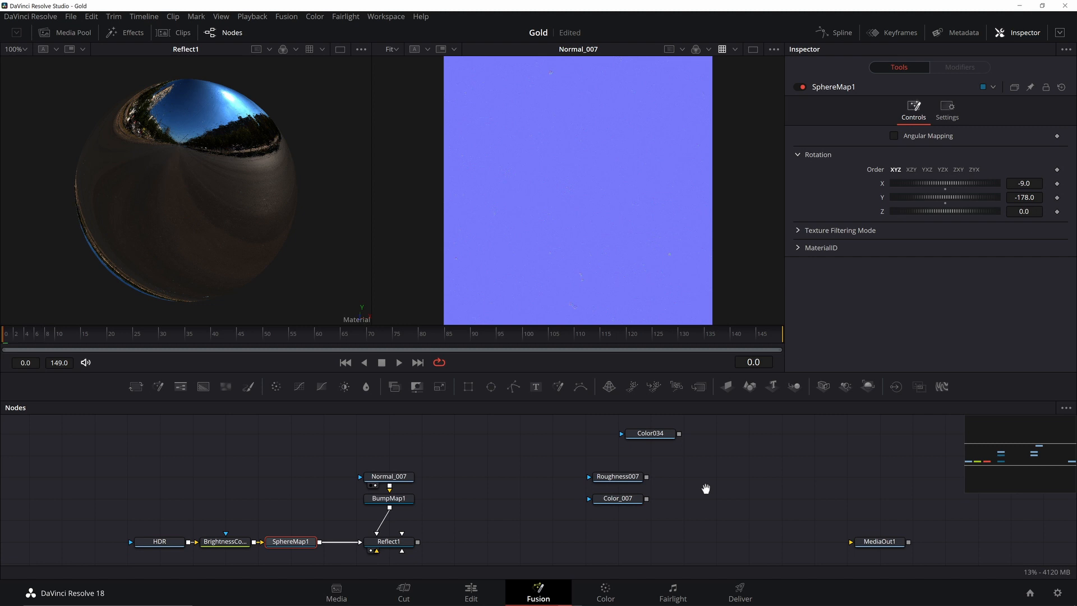
click(617, 498)
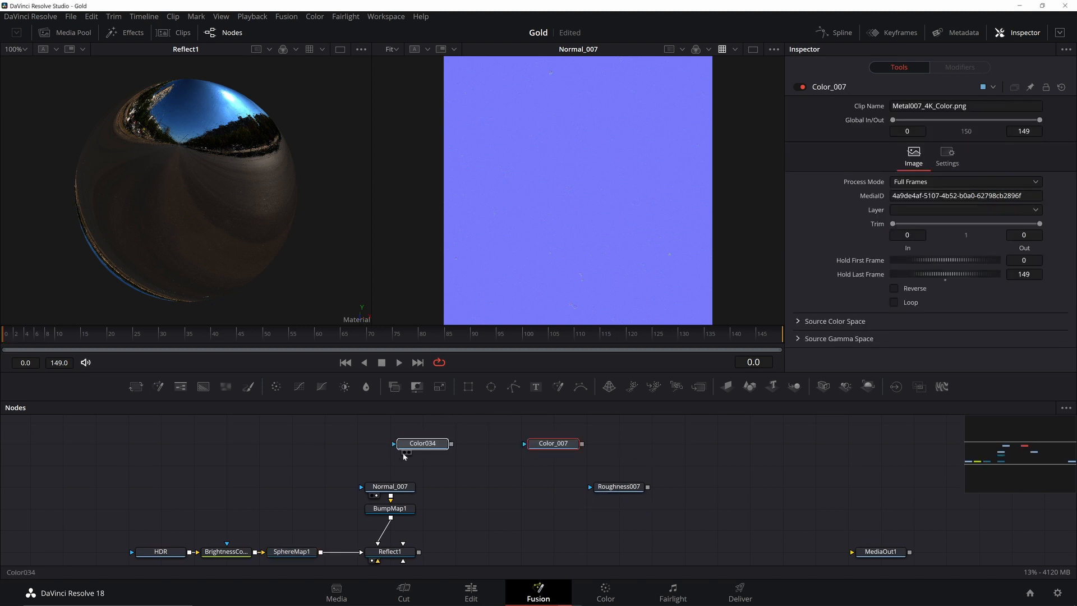
Add a Channel Boolean node fed by the gold colour and texture maps
text(chann)
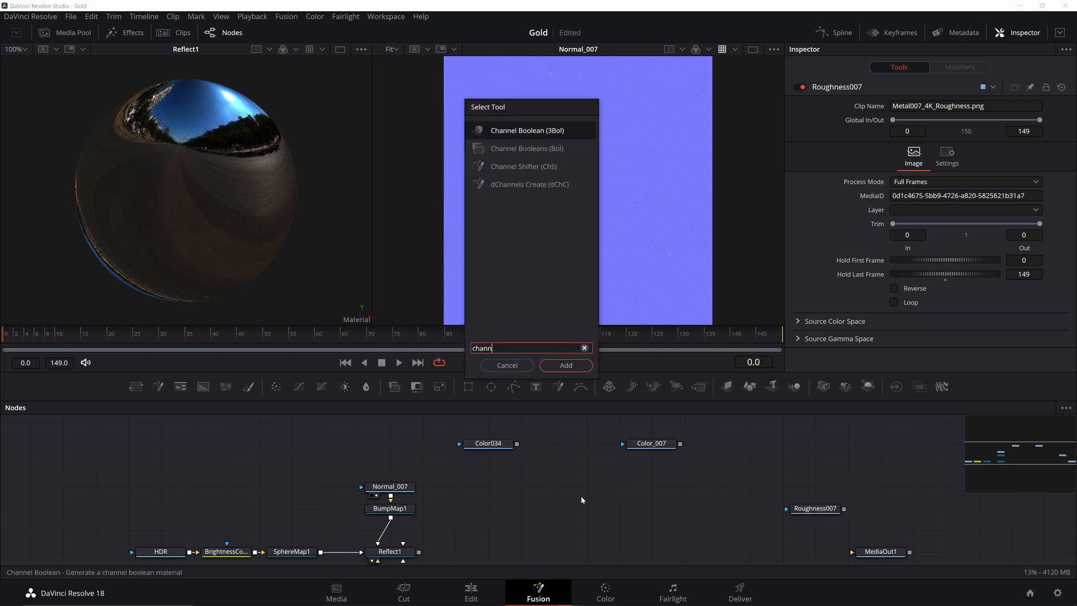
mouse_move(526, 148)
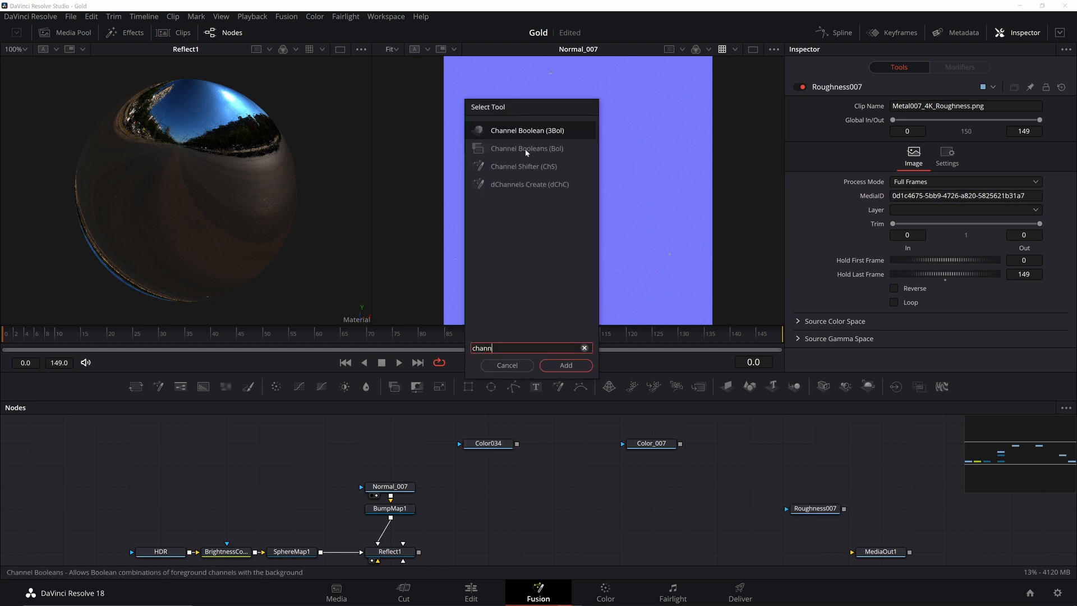
click(565, 364)
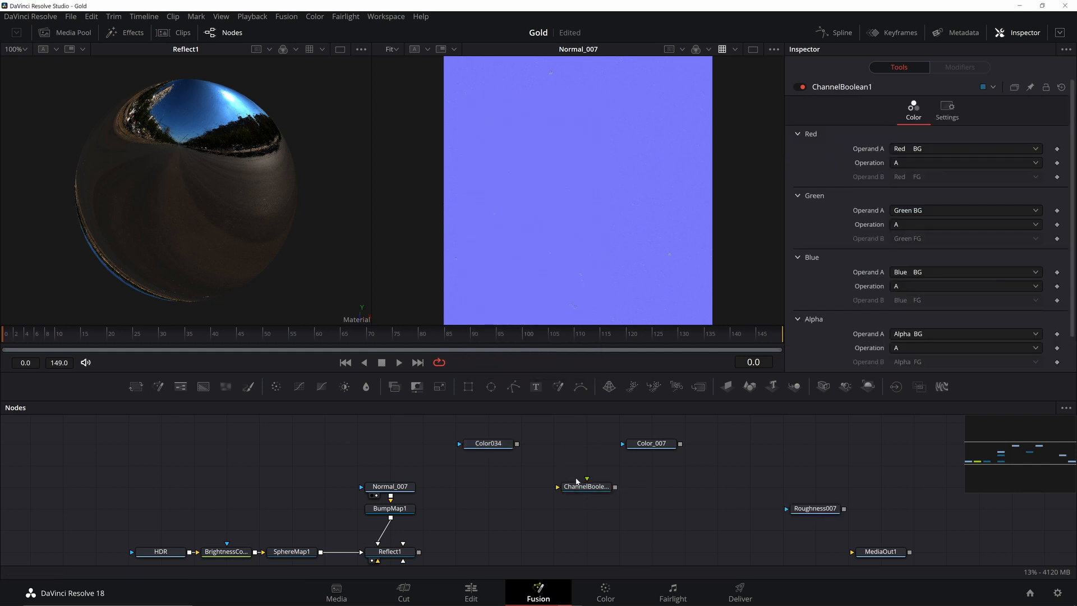
click(651, 444)
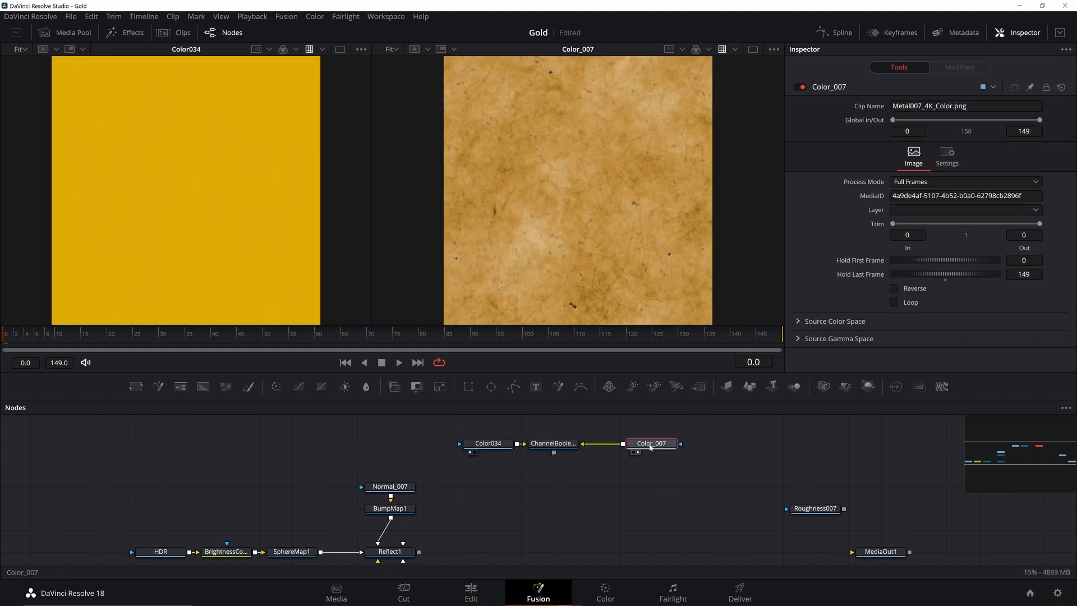
click(553, 444)
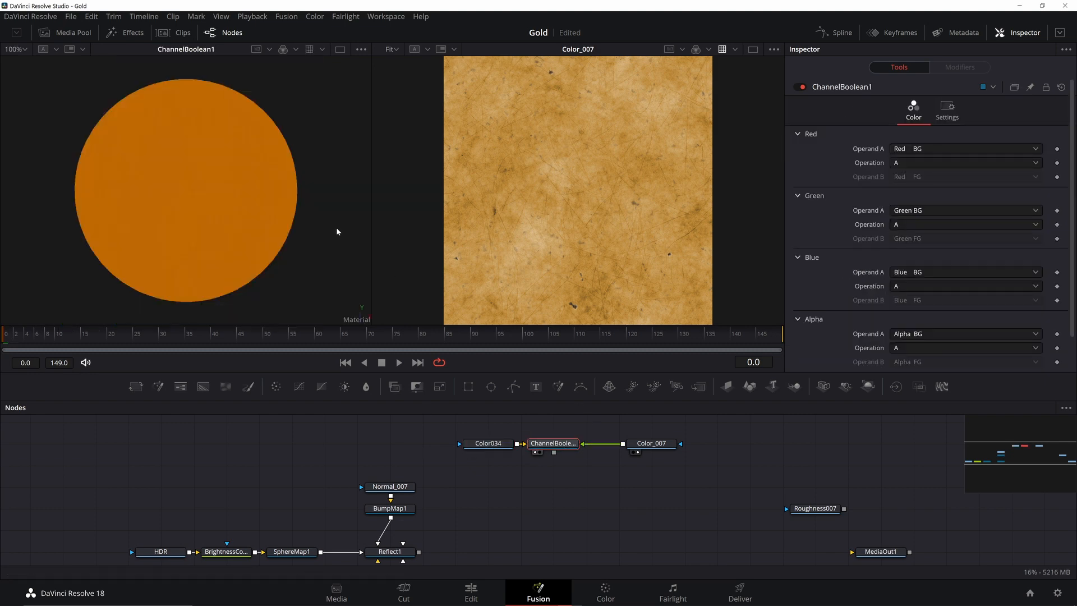
Set ChannelBoolean1's colour channel operations to A + B
click(965, 163)
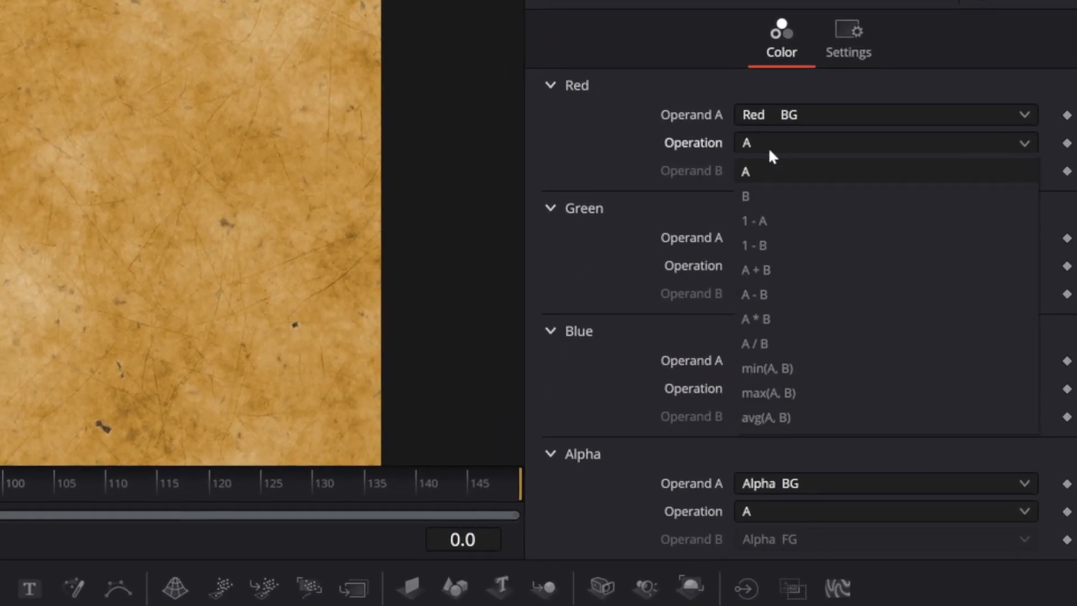
click(755, 268)
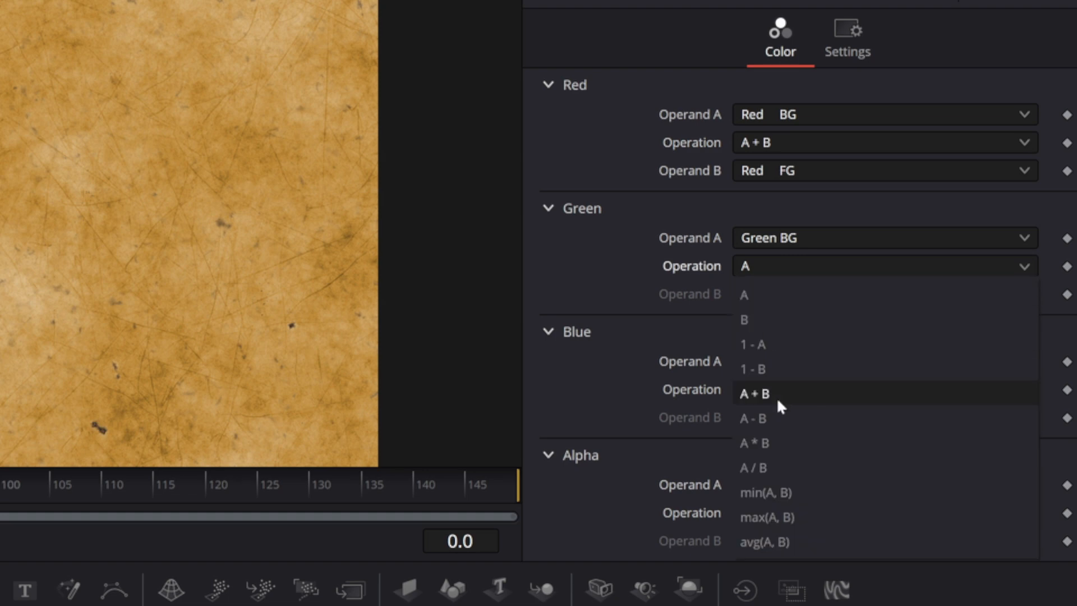
click(754, 394)
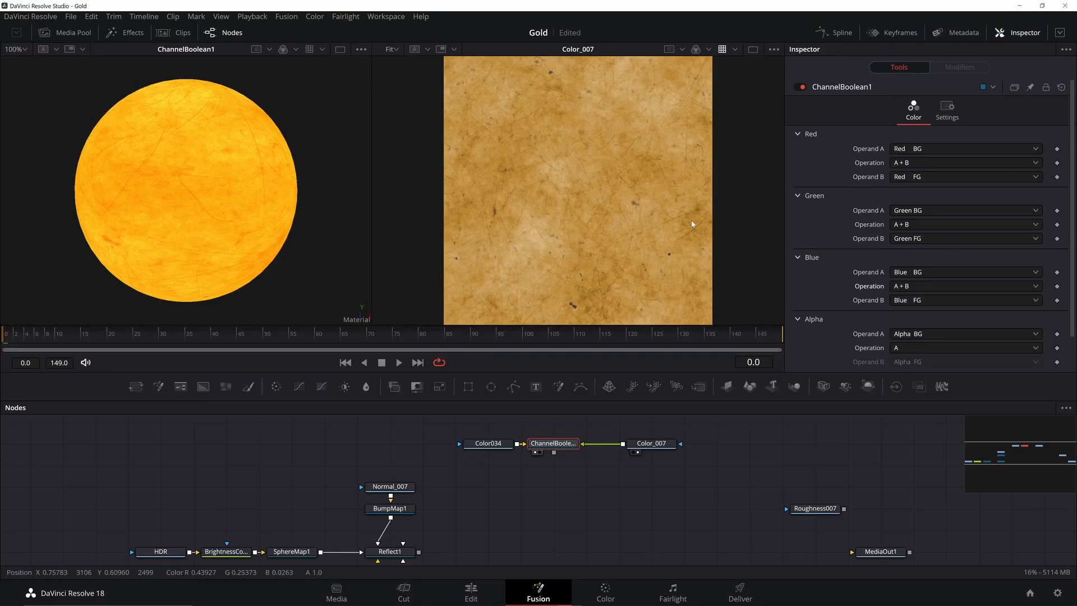
mouse_move(247, 206)
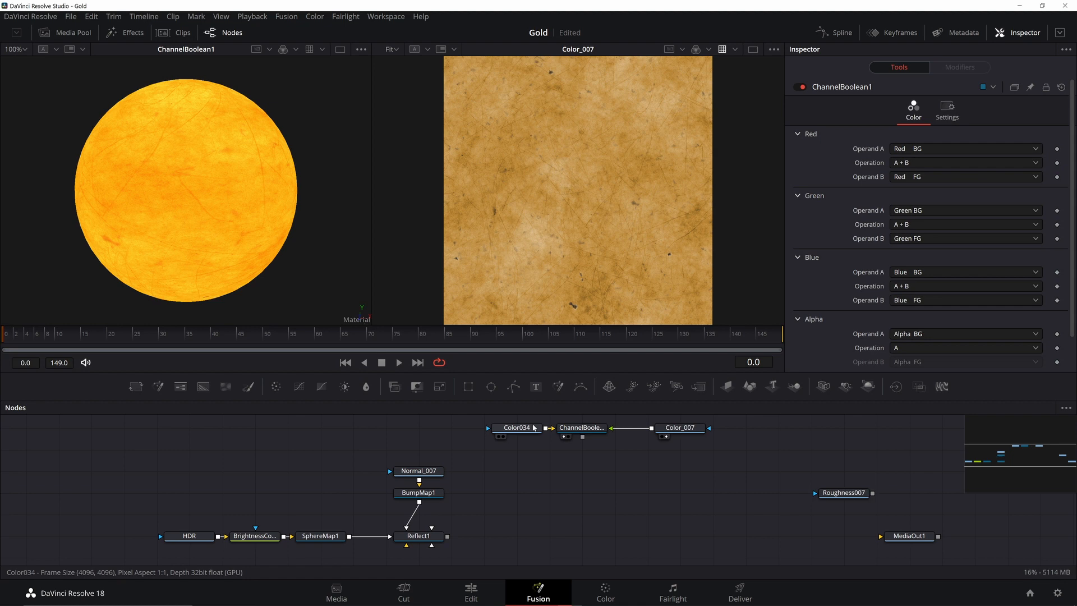
Insert a CookTorrance material node found by searching 'cook', feeding Reflect1
text(cook)
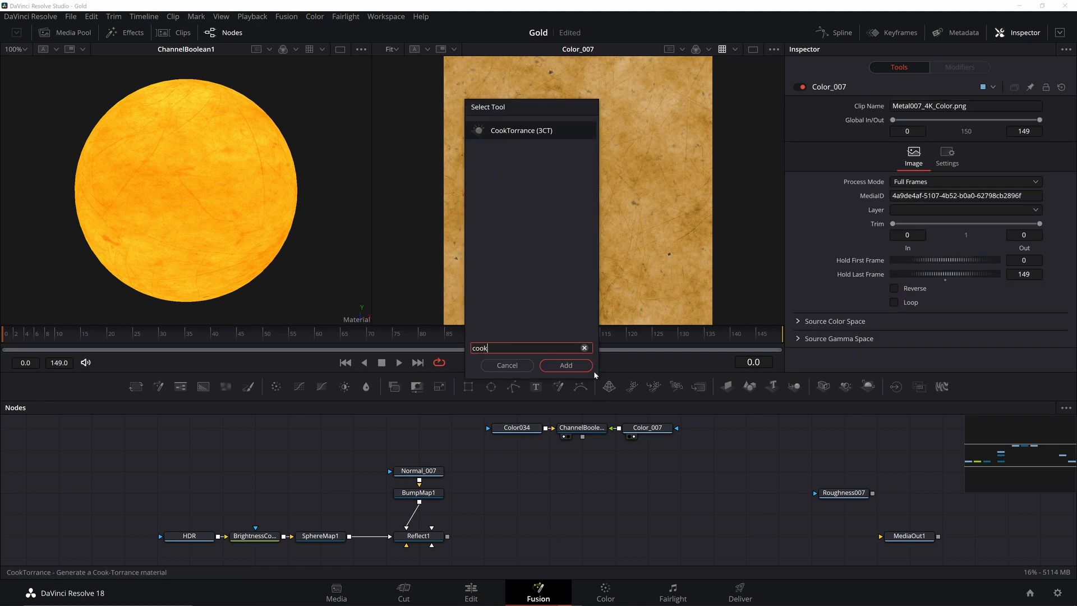
click(565, 365)
text(blur)
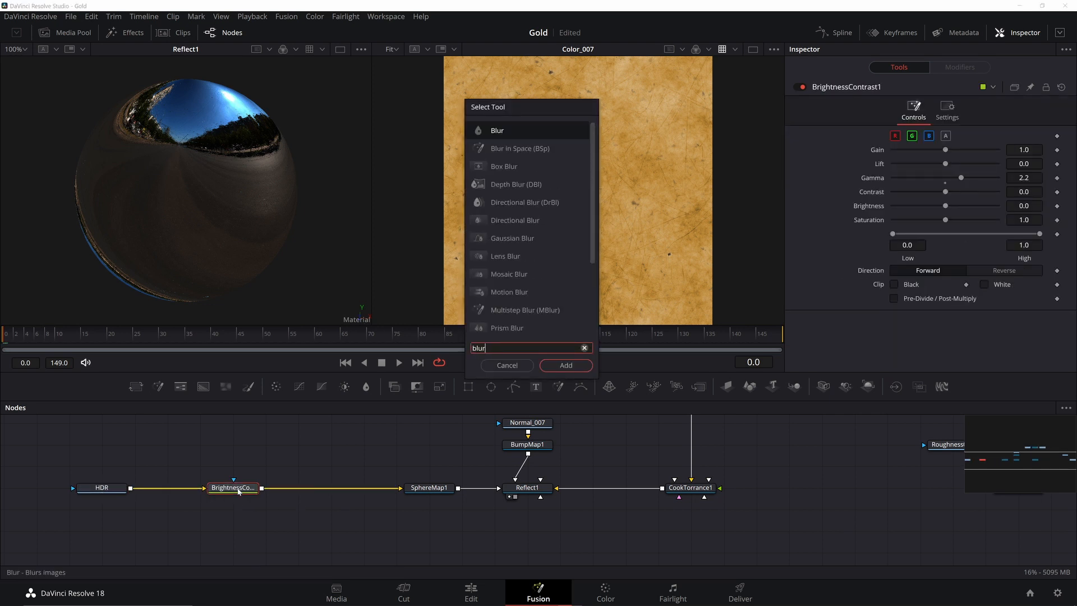
Insert Blur1 after BrightnessContrast1 and ColorCorrector1 before SphereMap1
click(565, 364)
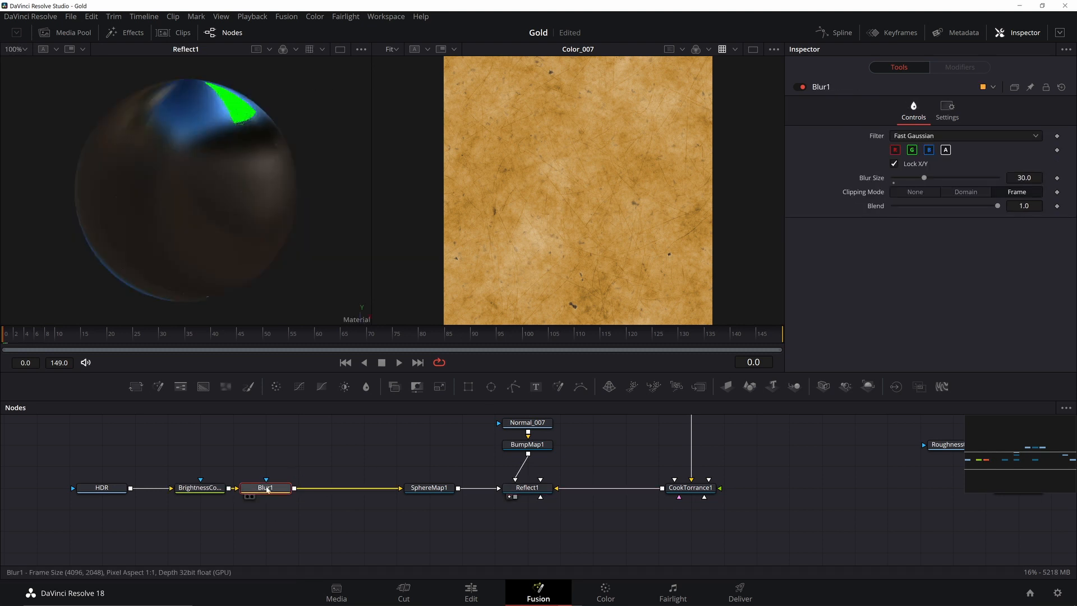
click(331, 487)
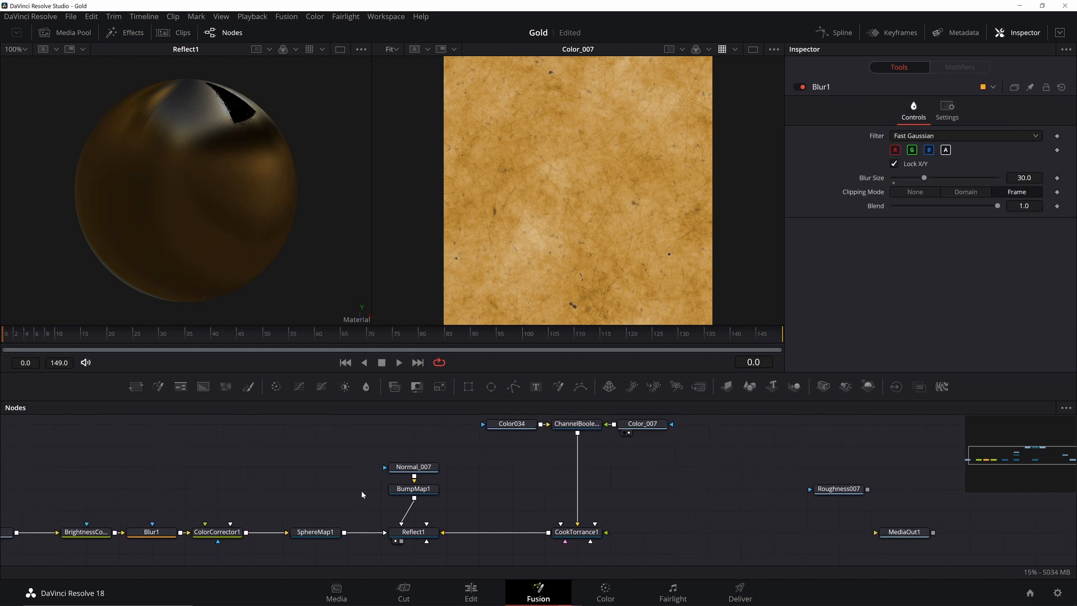
mouse_move(493, 506)
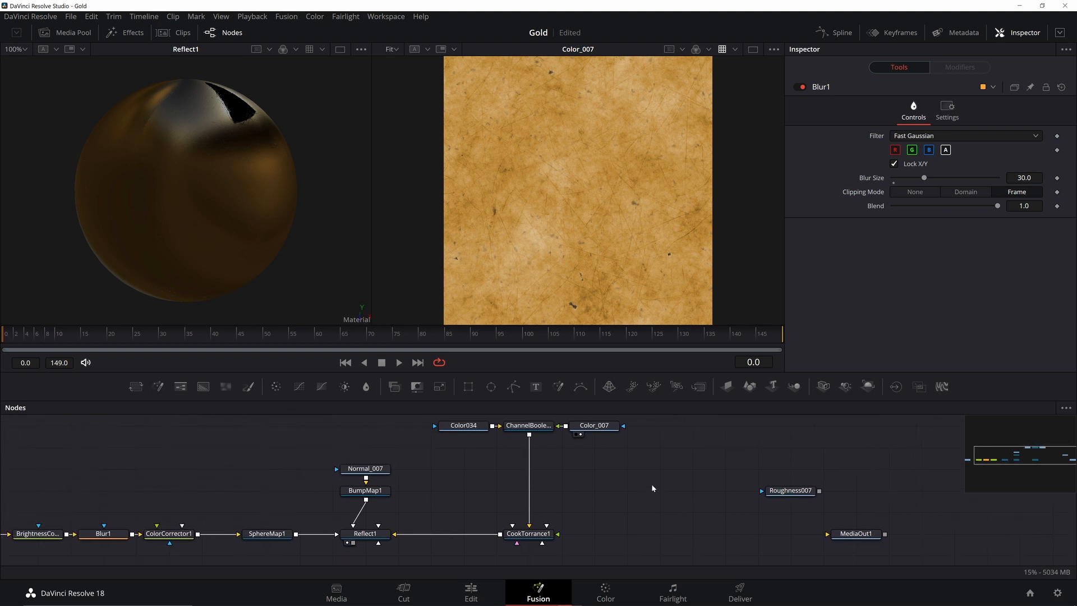
mouse_move(790, 511)
text(c)
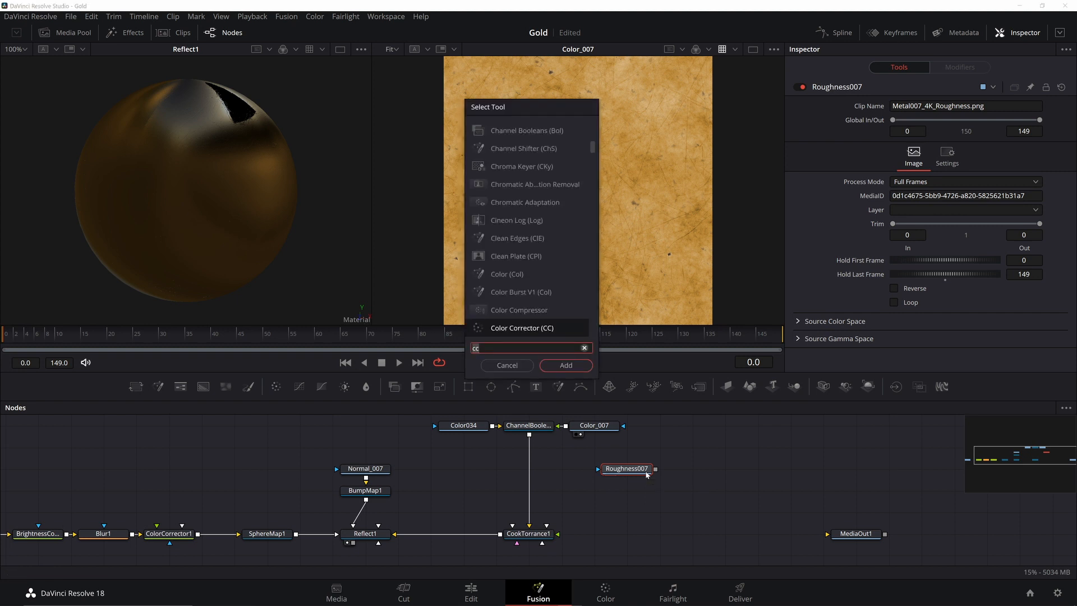
Attach a new Channel Booleans node to Roughness007 and select it
text(chan)
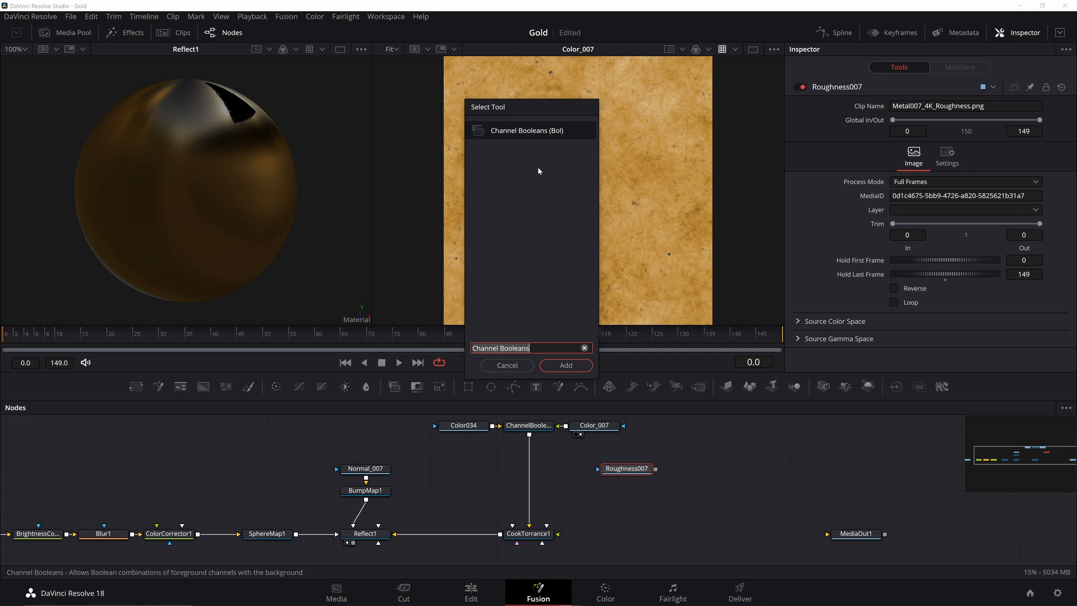
click(565, 364)
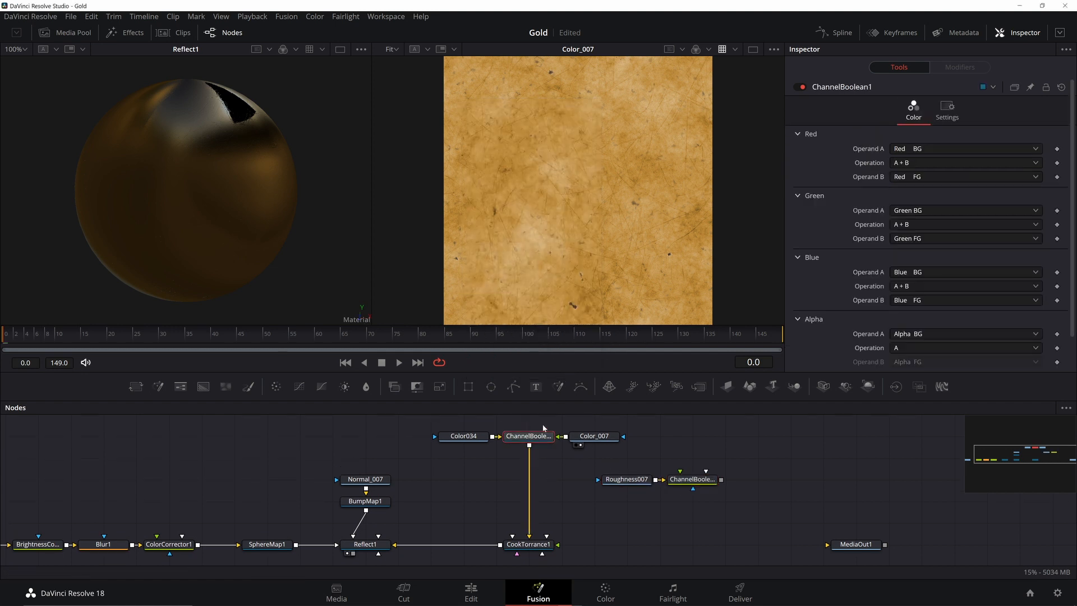
click(692, 478)
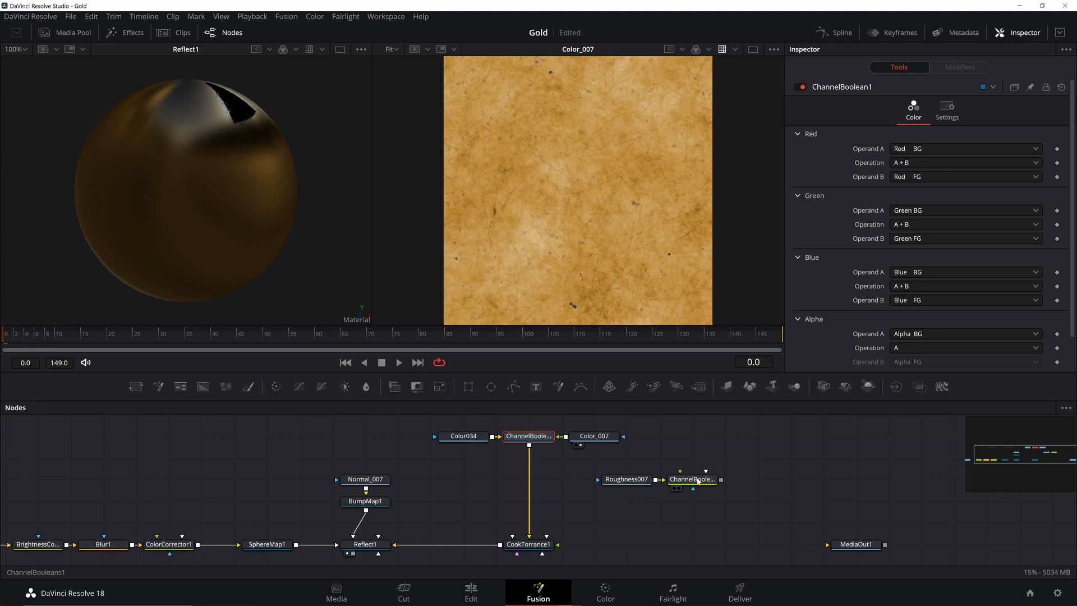
click(693, 480)
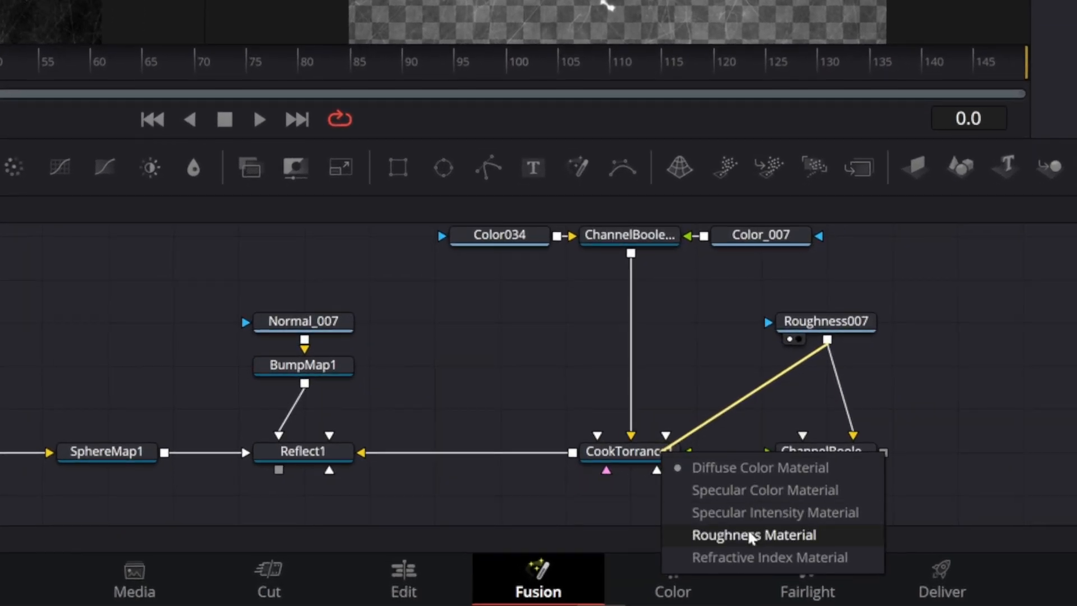
mouse_move(738, 500)
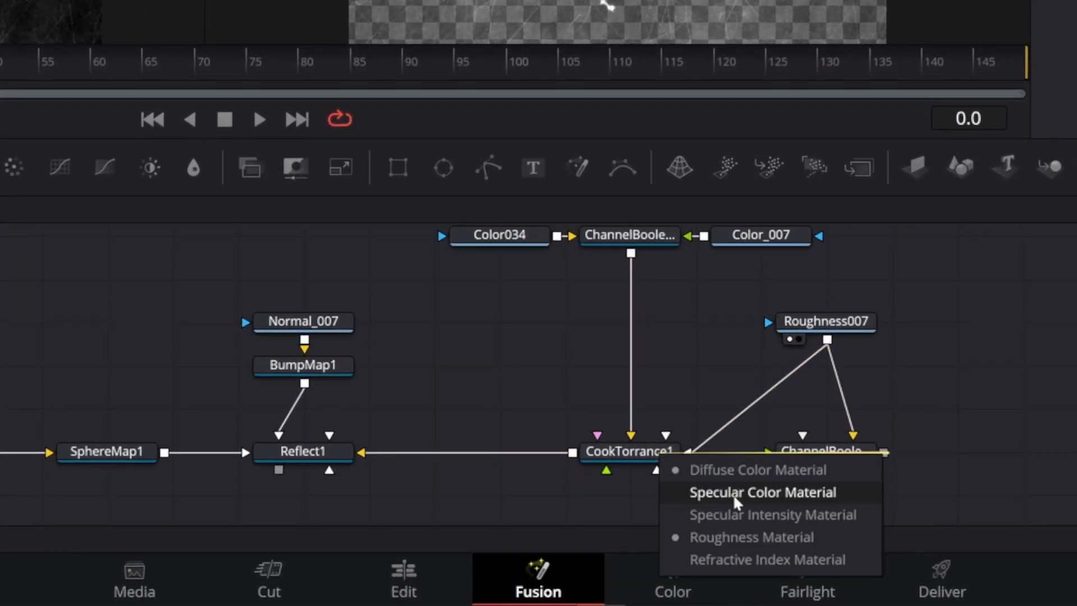
Connect Roughness007 to CookTorrance1's Roughness Material and Specular Color Material inputs
click(762, 493)
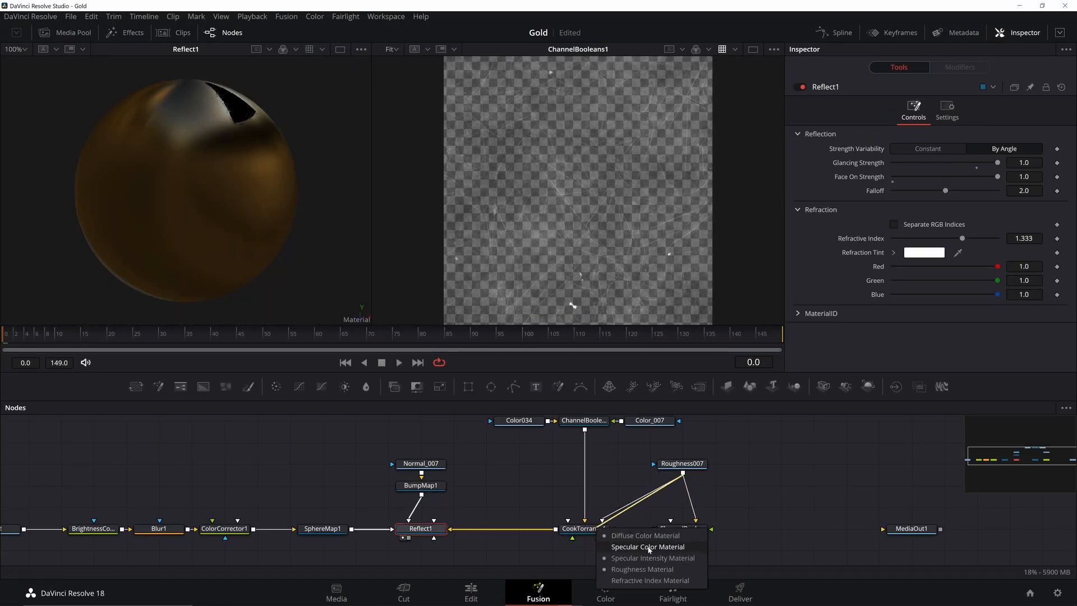
click(647, 545)
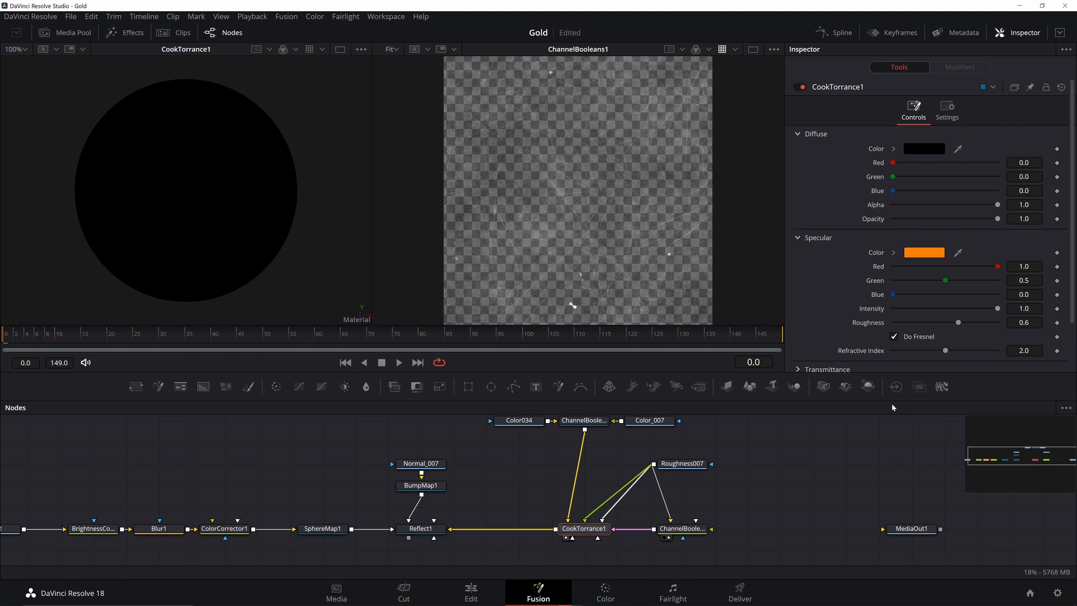
Give CookTorrance1 black diffuse and orange specular, and branch a Channel Booleans node from Reflect1
click(681, 529)
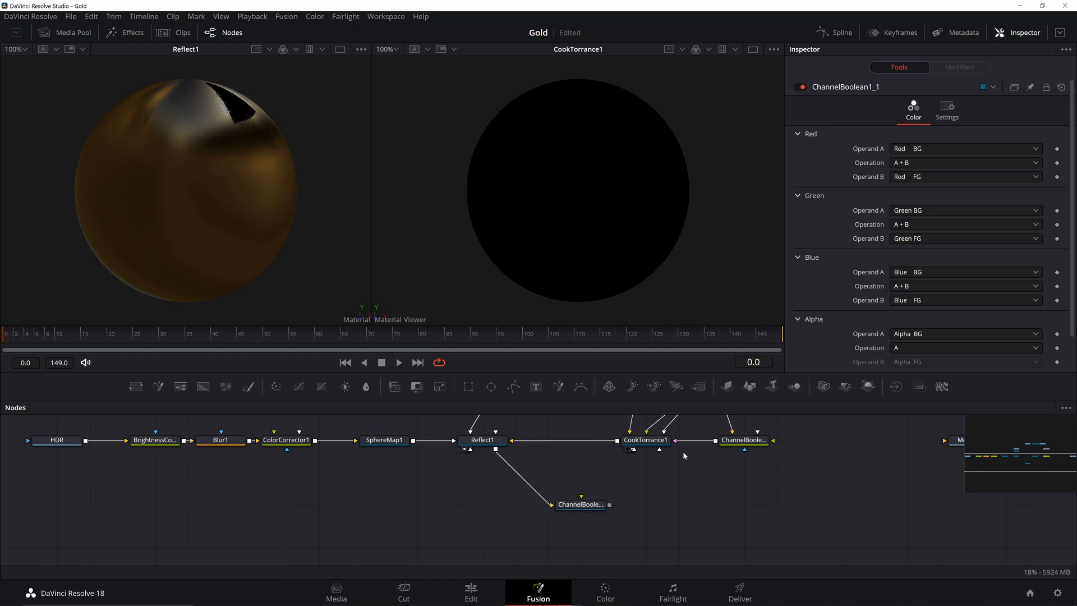
Wire CookTorrance1 into ChannelBoolean1_1 and show ChannelBoolean1_1 in the left viewer
click(581, 505)
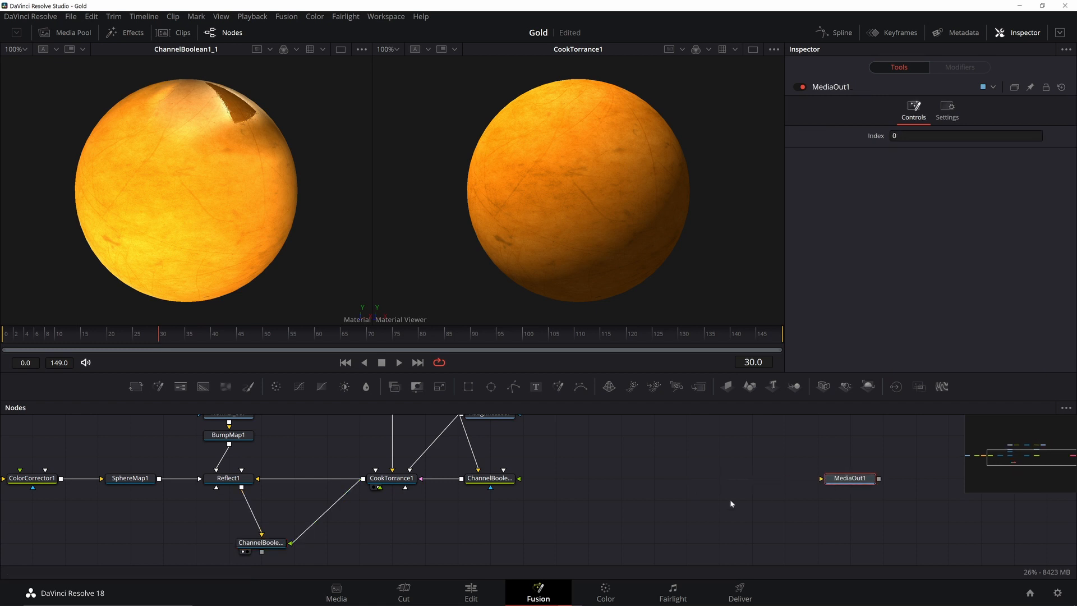
Add Camera 3D, Ambient Light and Replace Material 3D nodes to the scene
click(699, 563)
text(camera)
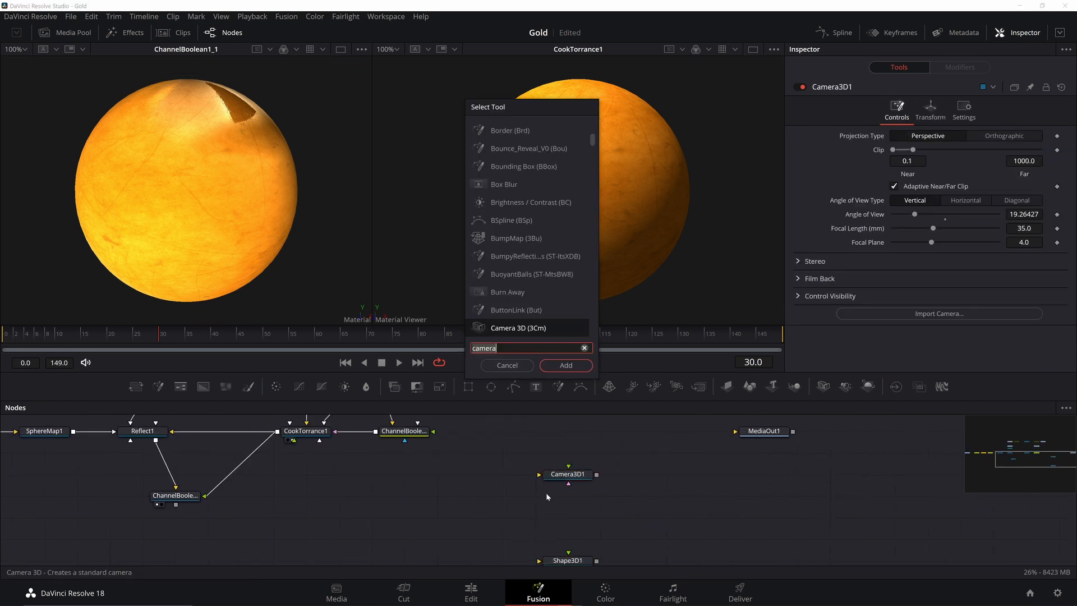
click(565, 364)
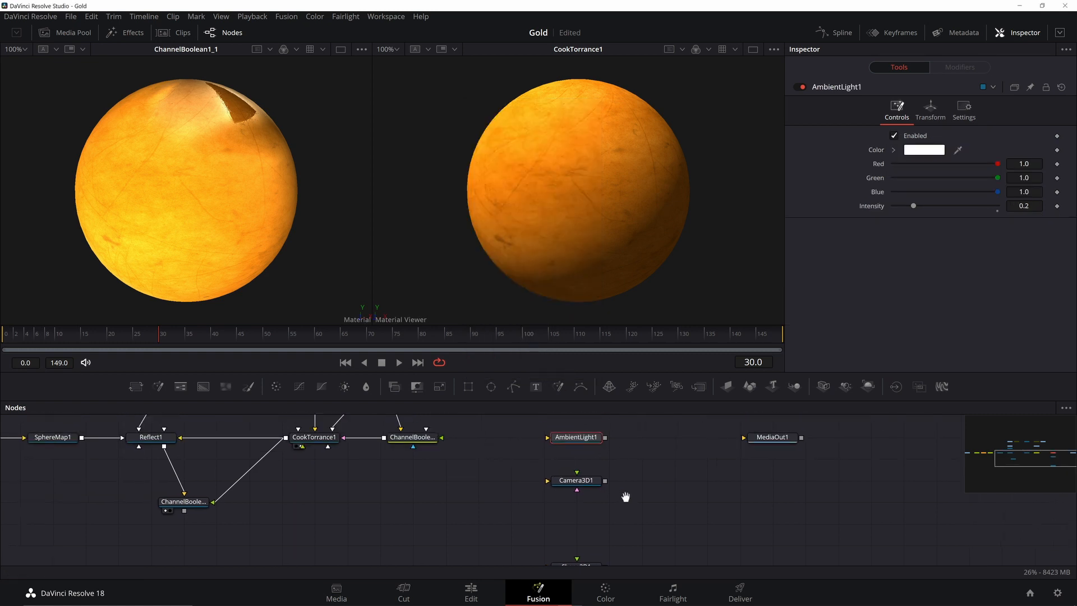
text(repla)
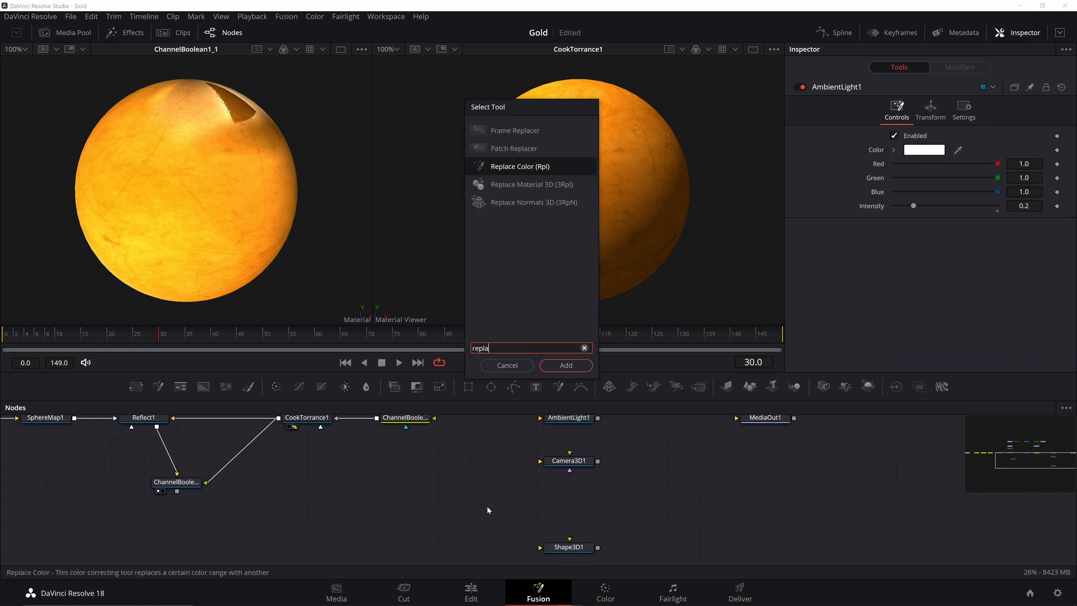
click(565, 365)
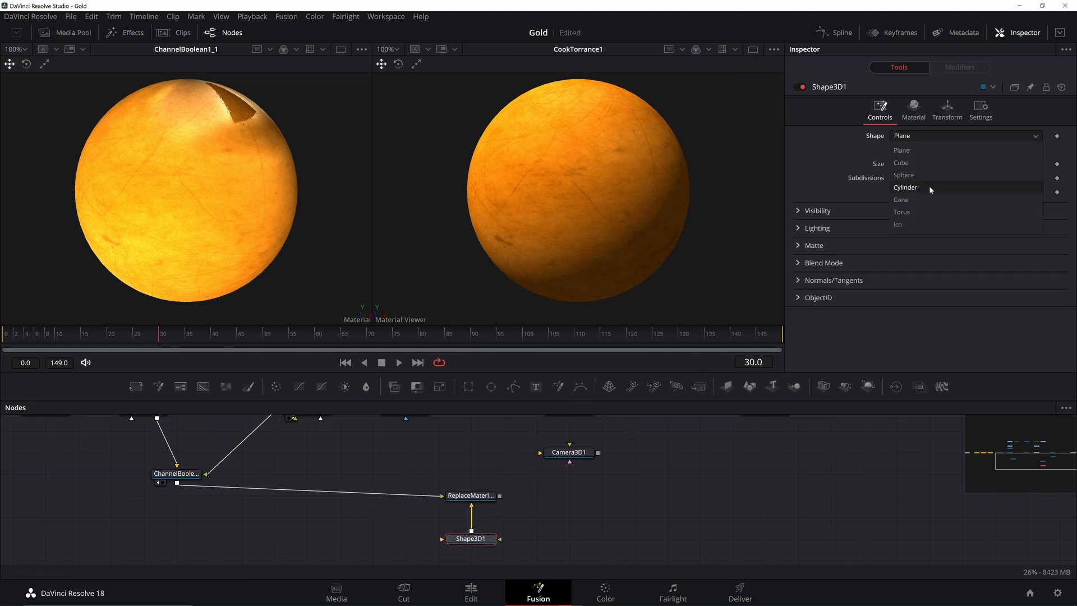
Make the shape a torus with 100 base subdivisions and a thinner cross-section
click(902, 212)
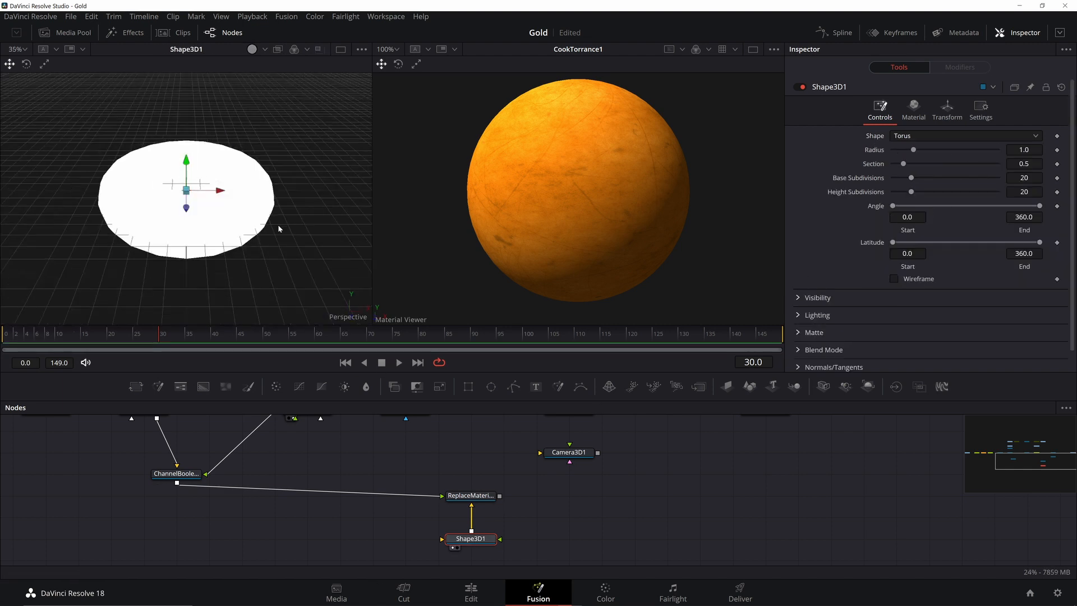
click(254, 48)
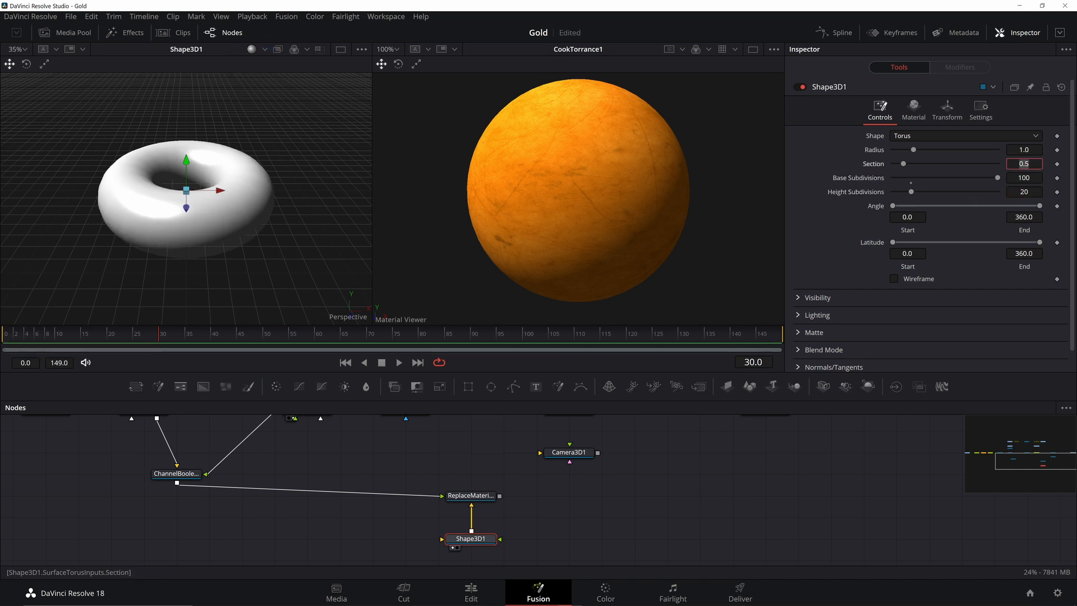
click(471, 496)
text(merg)
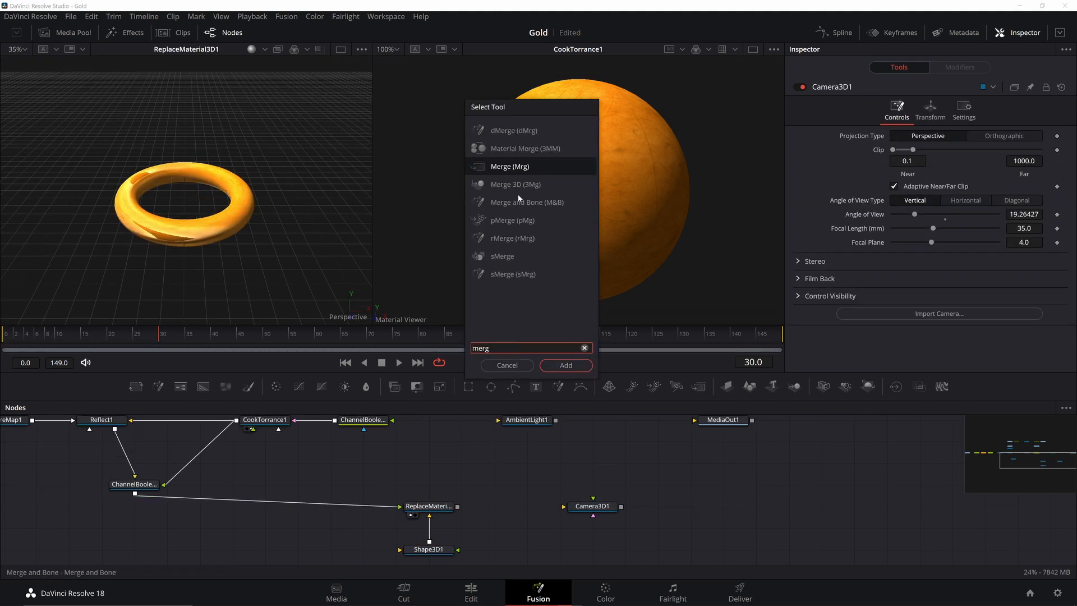
Add a Merge3D with a Renderer3D after it, and move the camera to Z 10
click(565, 365)
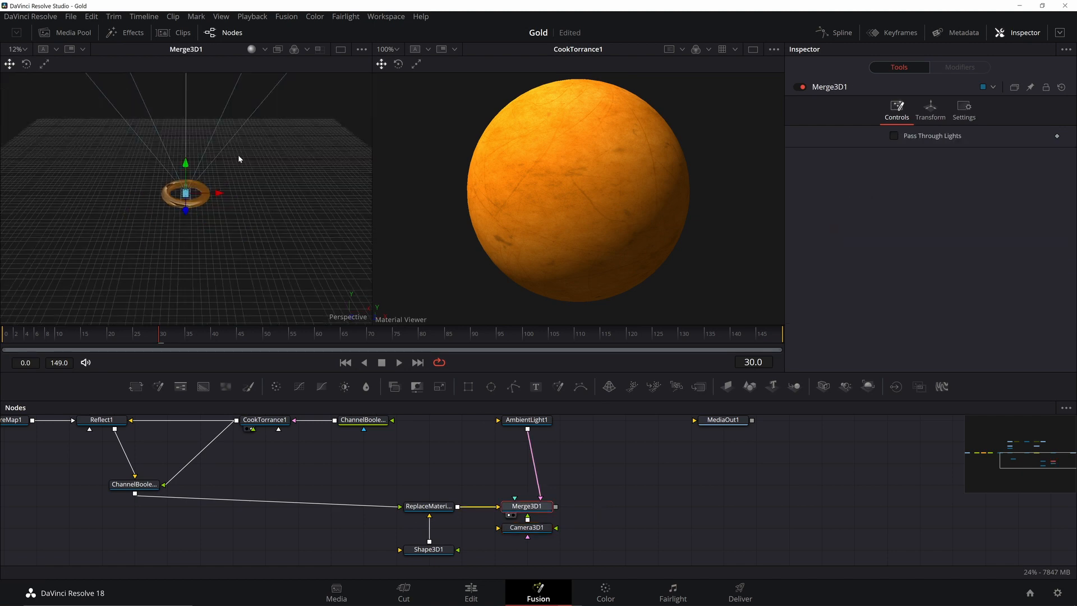
click(592, 506)
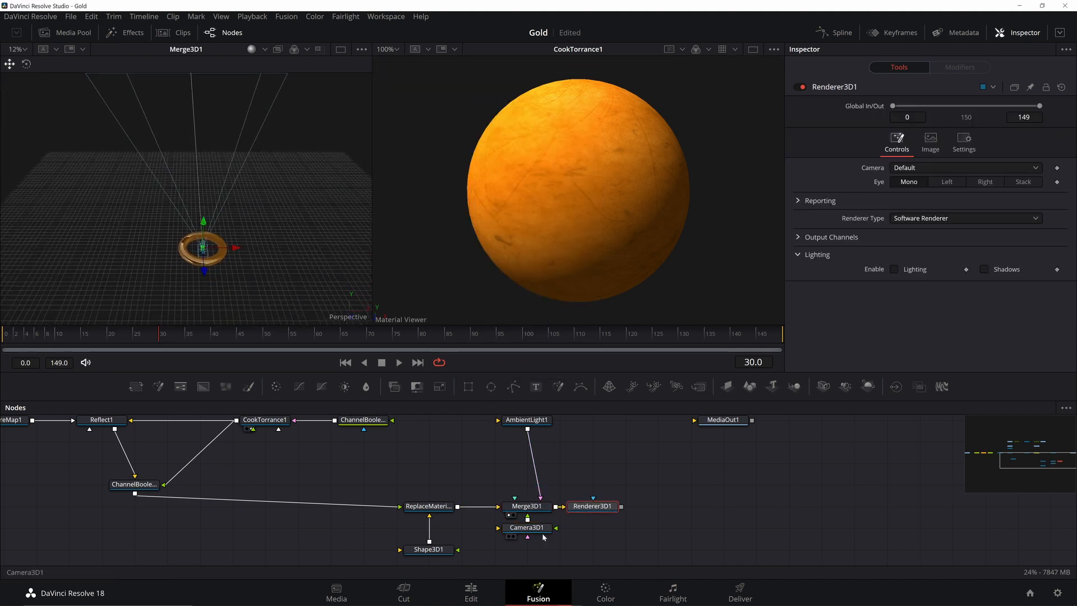
click(527, 526)
text(10)
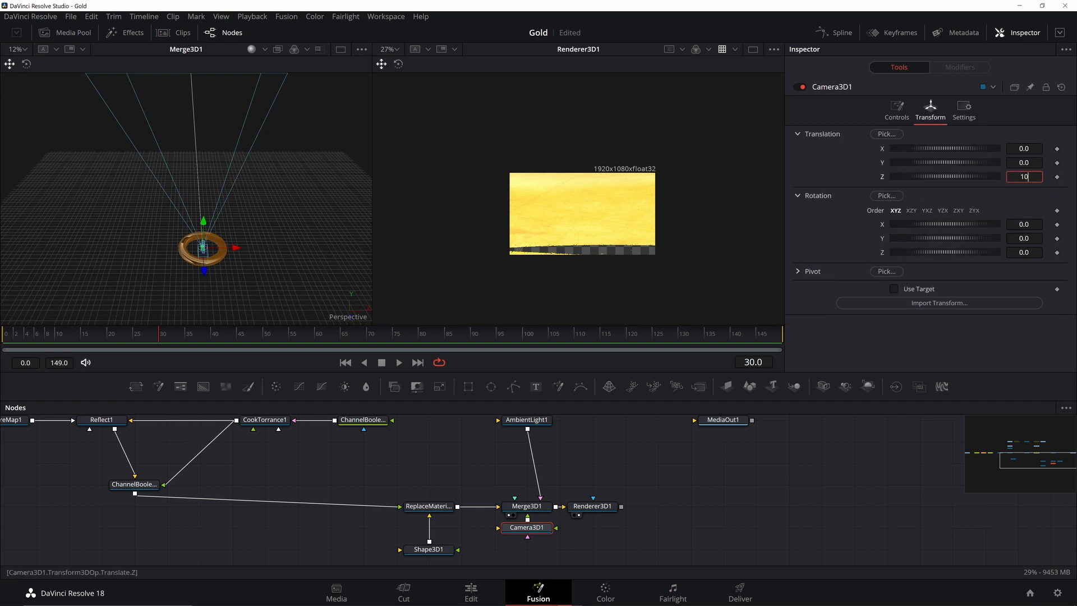
key(Return)
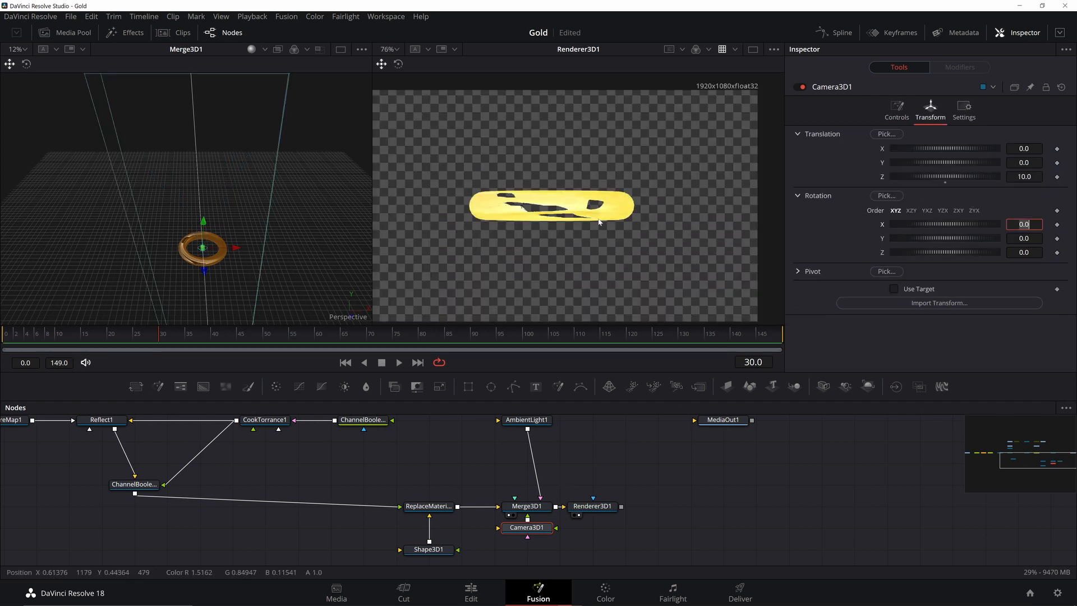
Switch Renderer3D1 to OpenGL and tilt the torus around the X axis
click(593, 506)
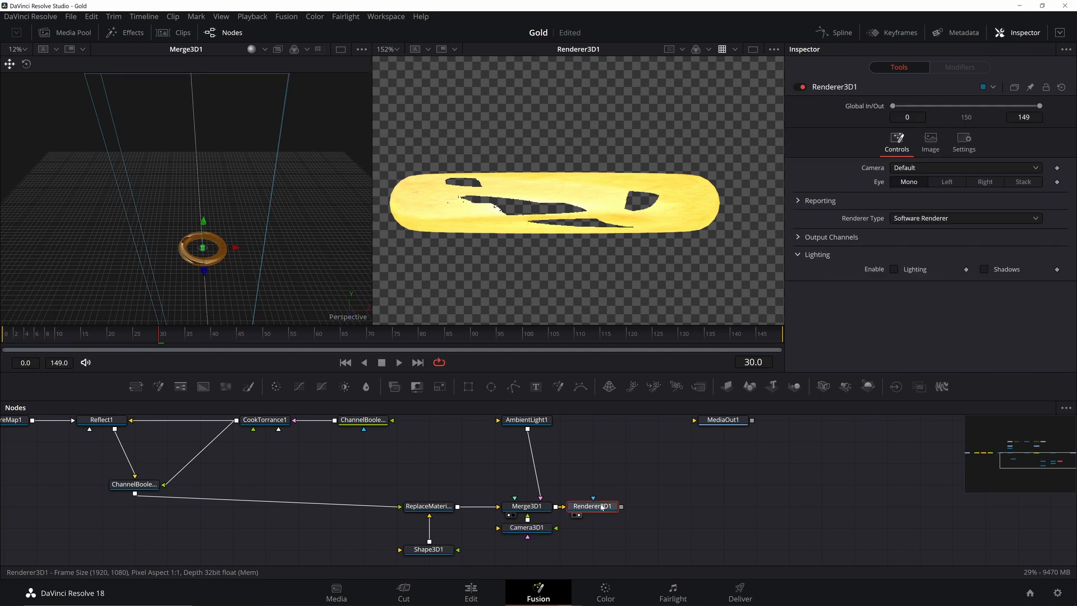
click(964, 218)
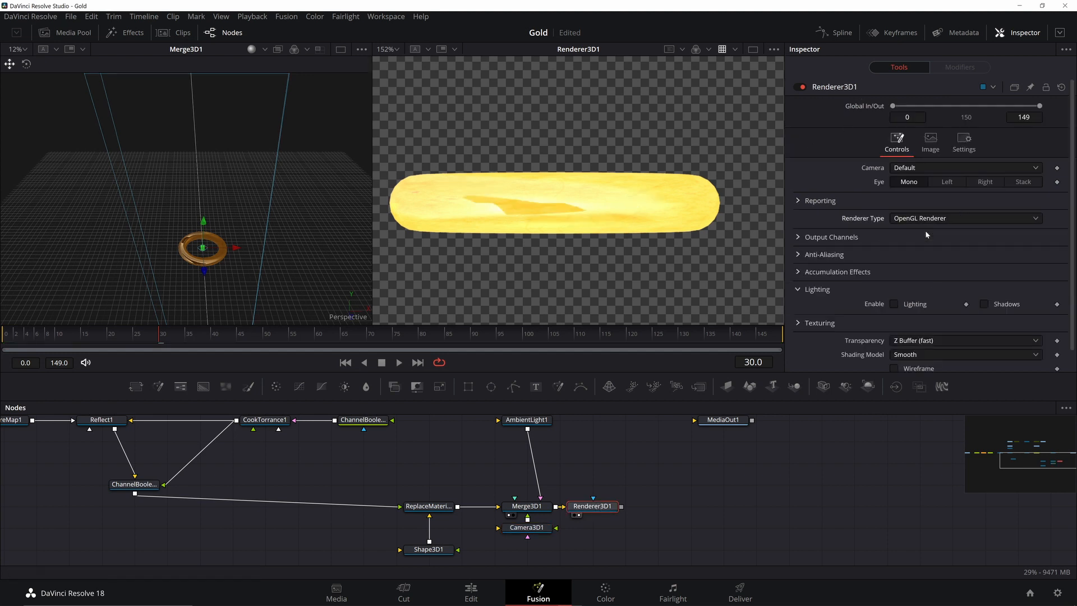
click(894, 303)
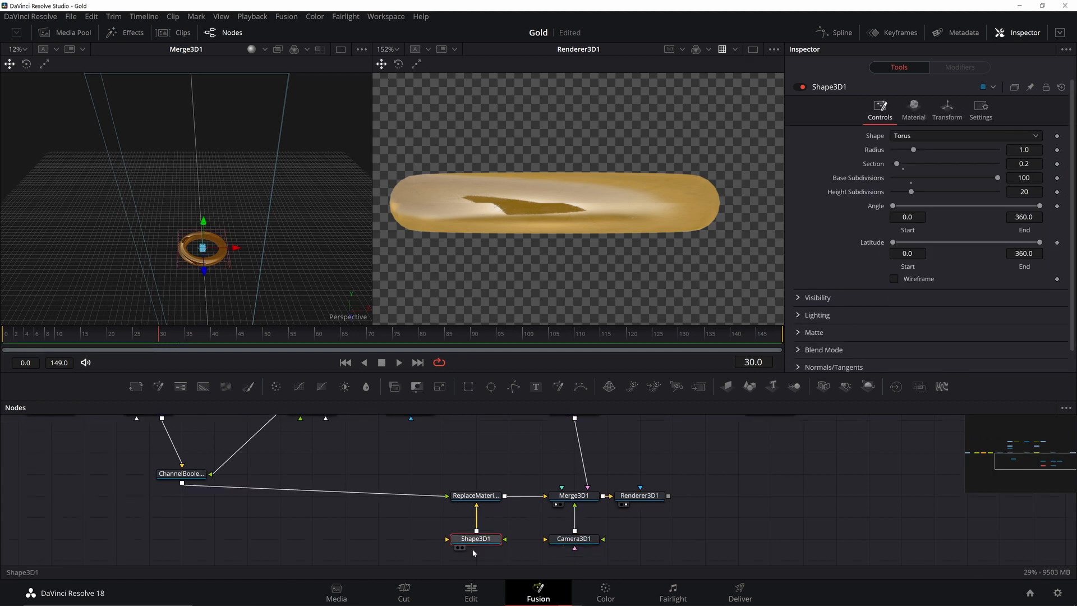
click(947, 106)
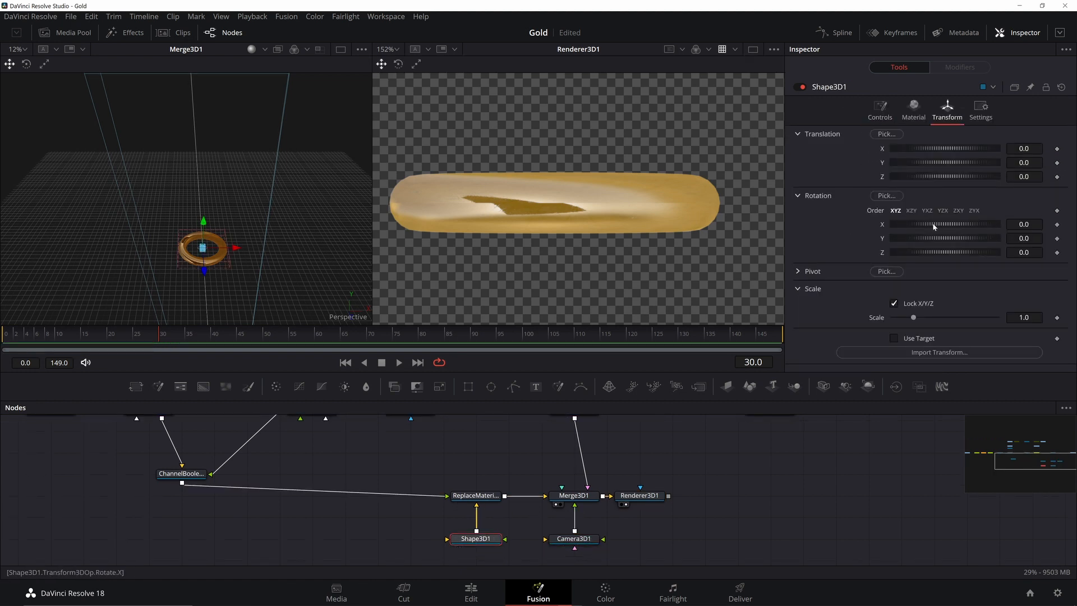
click(482, 436)
text(c)
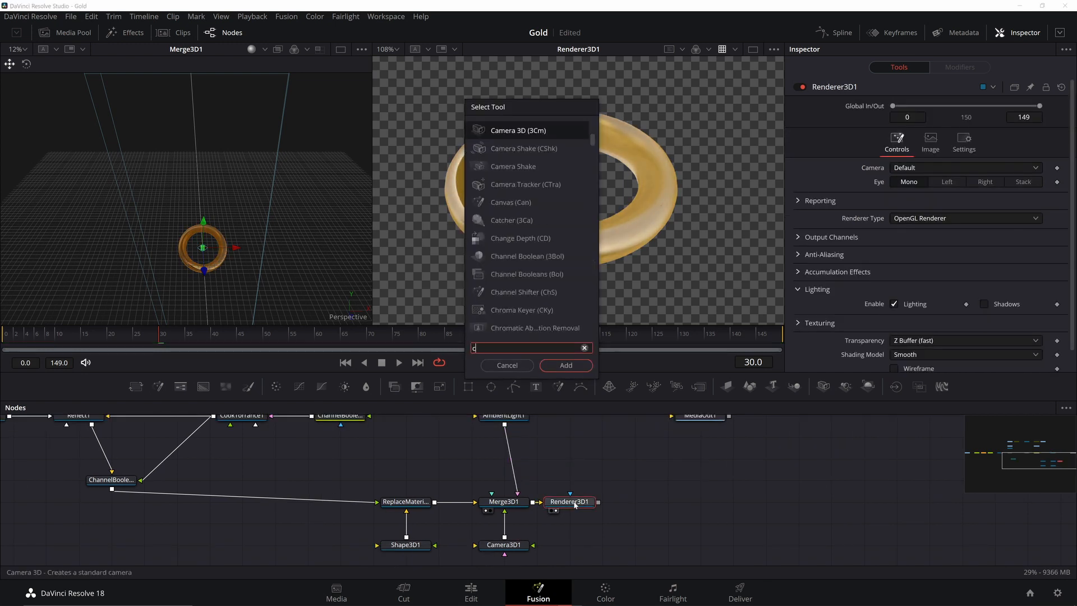
Add a colour corrector after Renderer3D1 and adjust gain and tint to warm gold
click(565, 365)
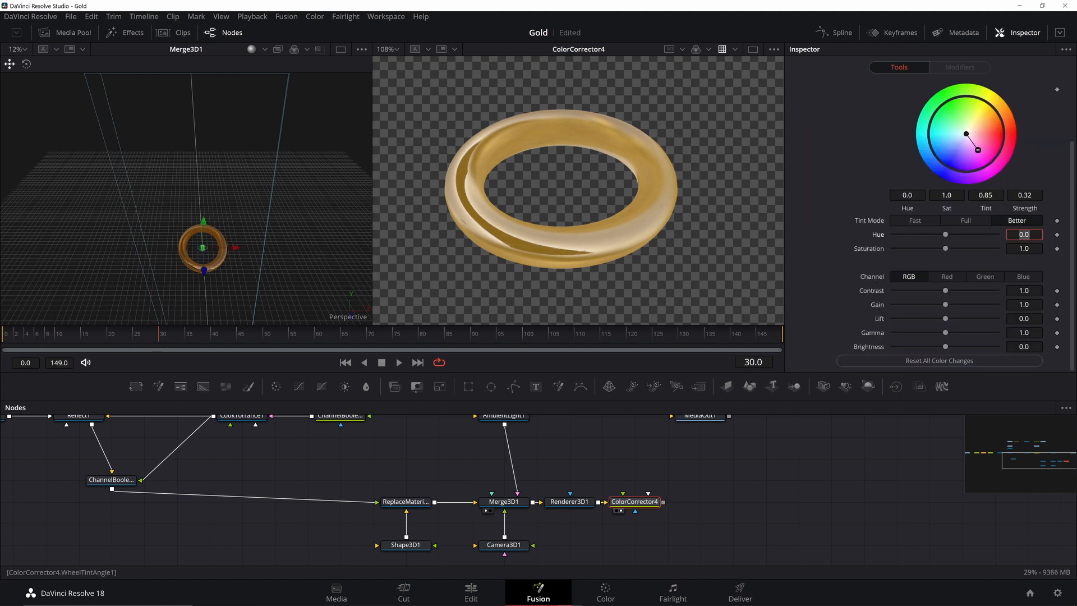
click(1023, 304)
text(1.1)
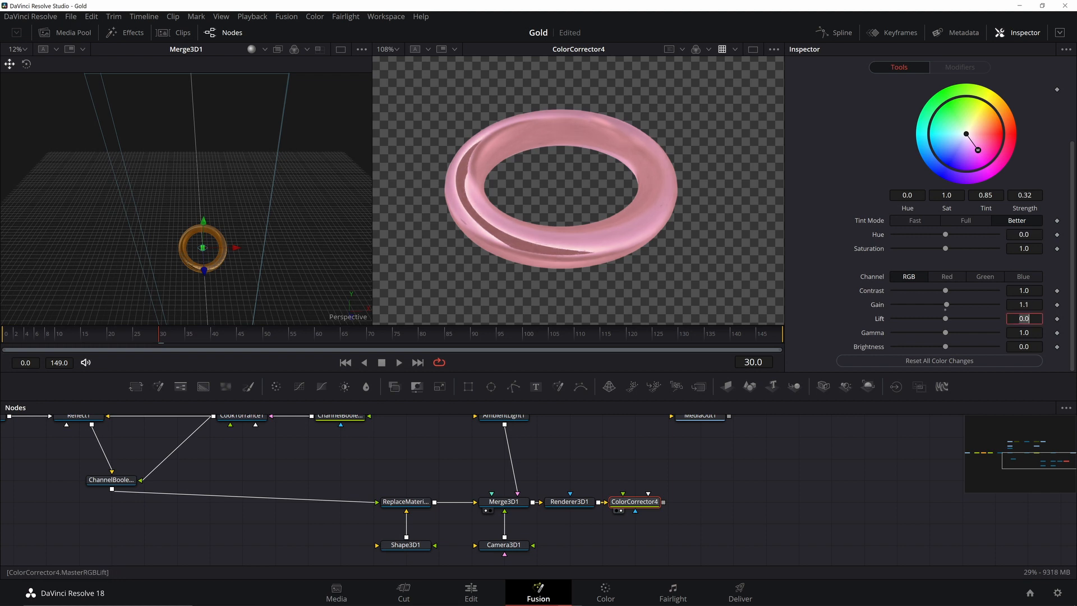
click(1025, 333)
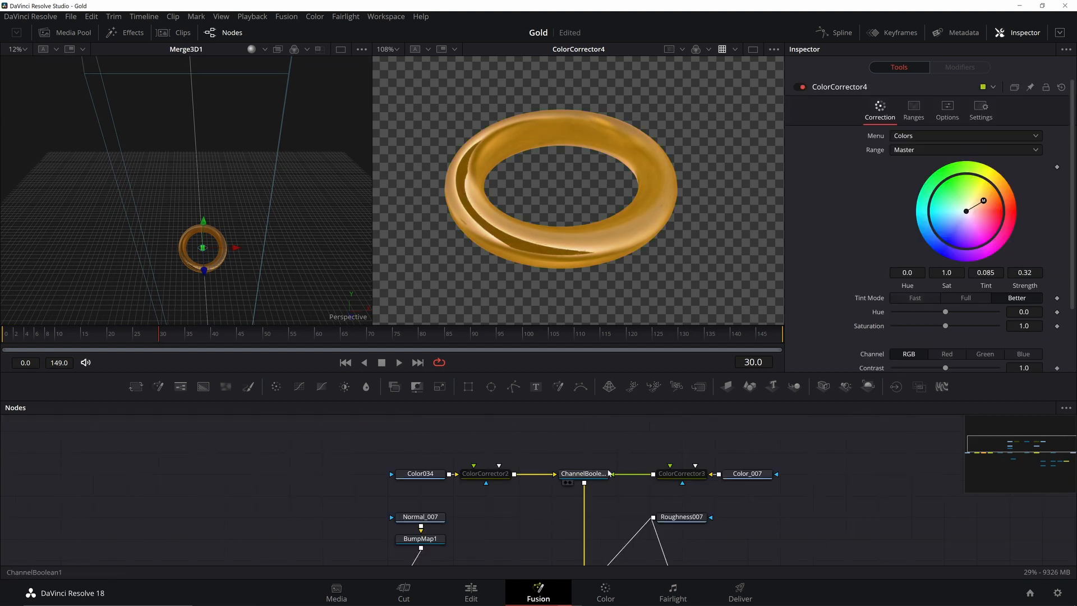
Make AmbientLight1 pale cyan (Red 0.495, intensity 0.2) and set BumpMap1 to Heightmap
click(484, 473)
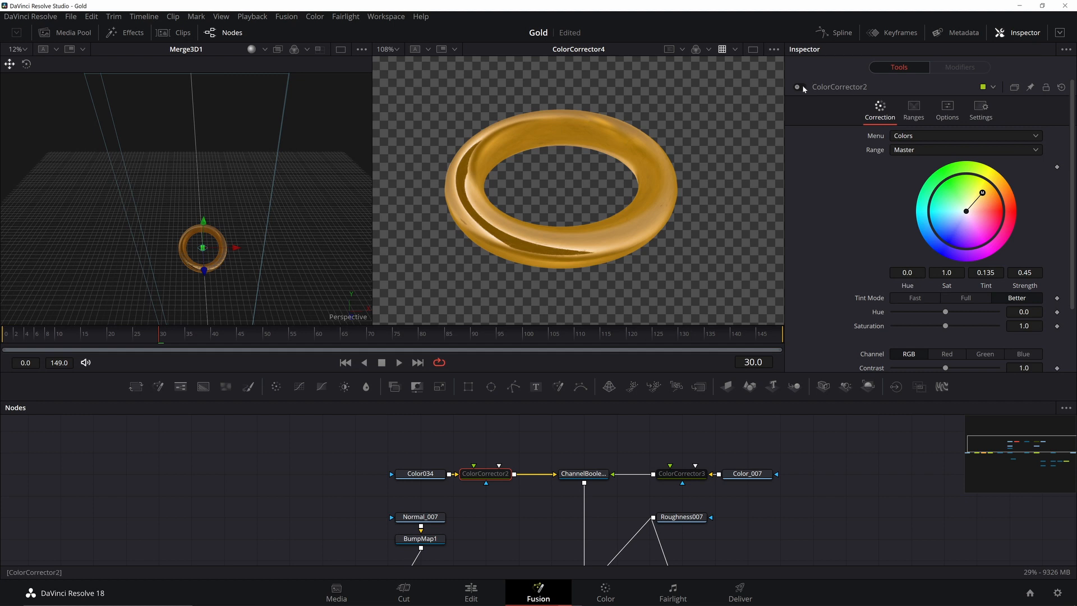
click(681, 474)
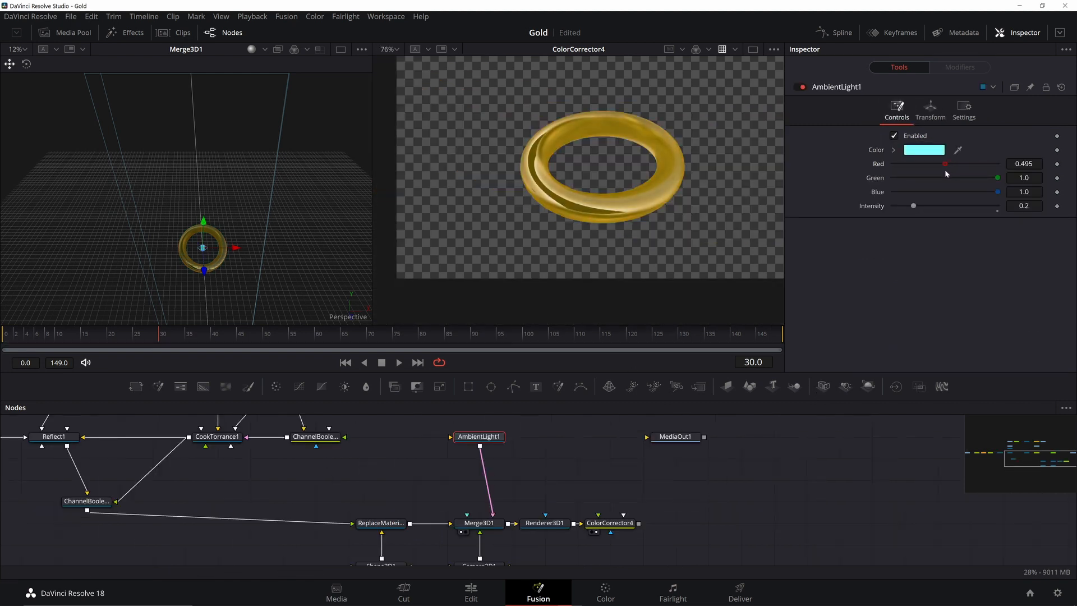
click(563, 503)
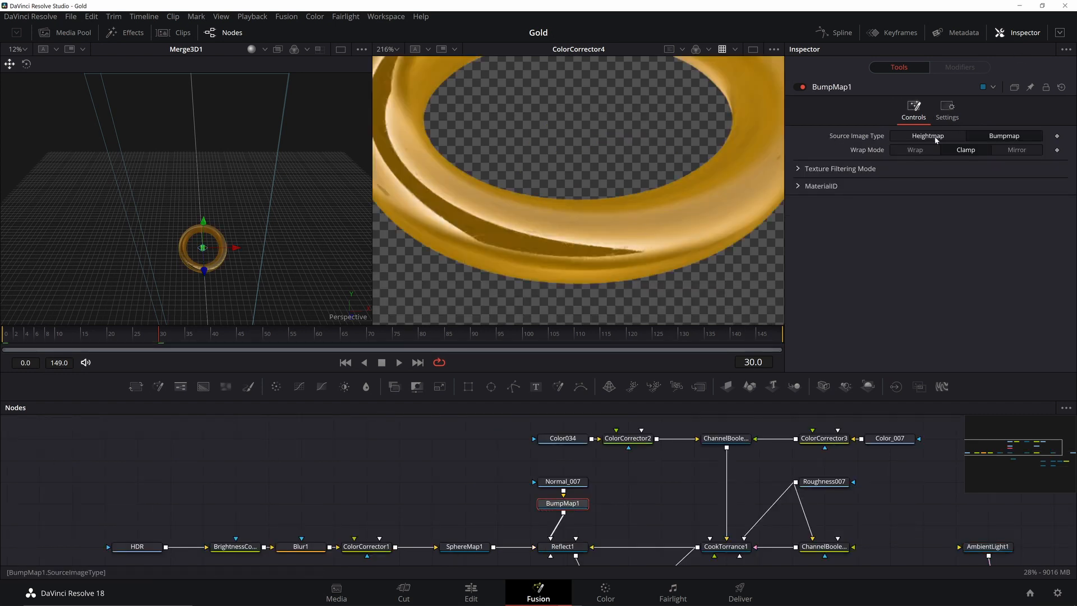
click(928, 135)
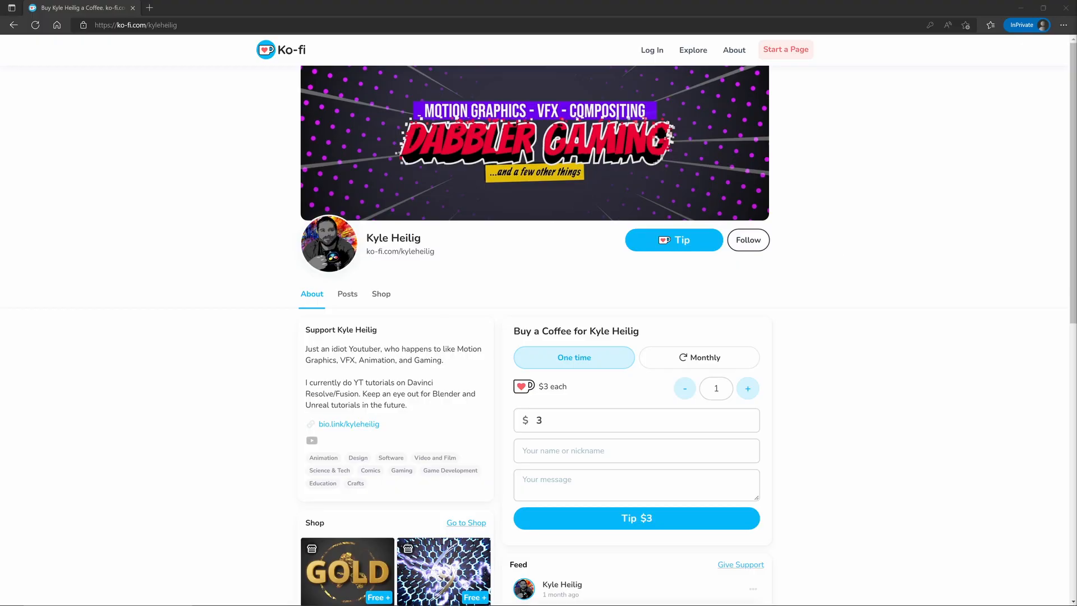
Open the GOLD item on Ko-fi and request the free Gold Shader download
click(346, 572)
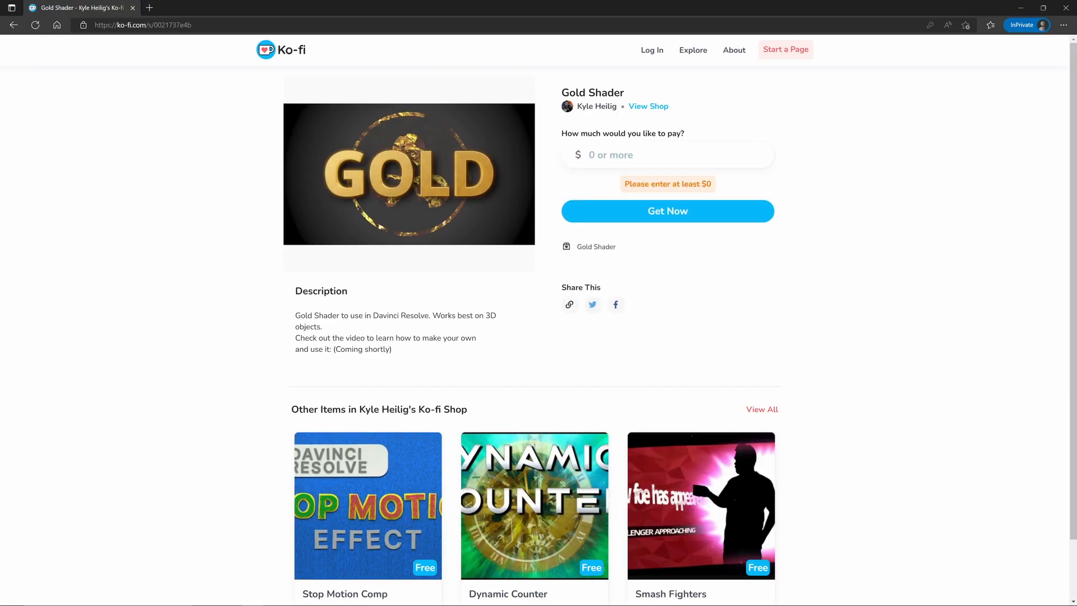
click(667, 211)
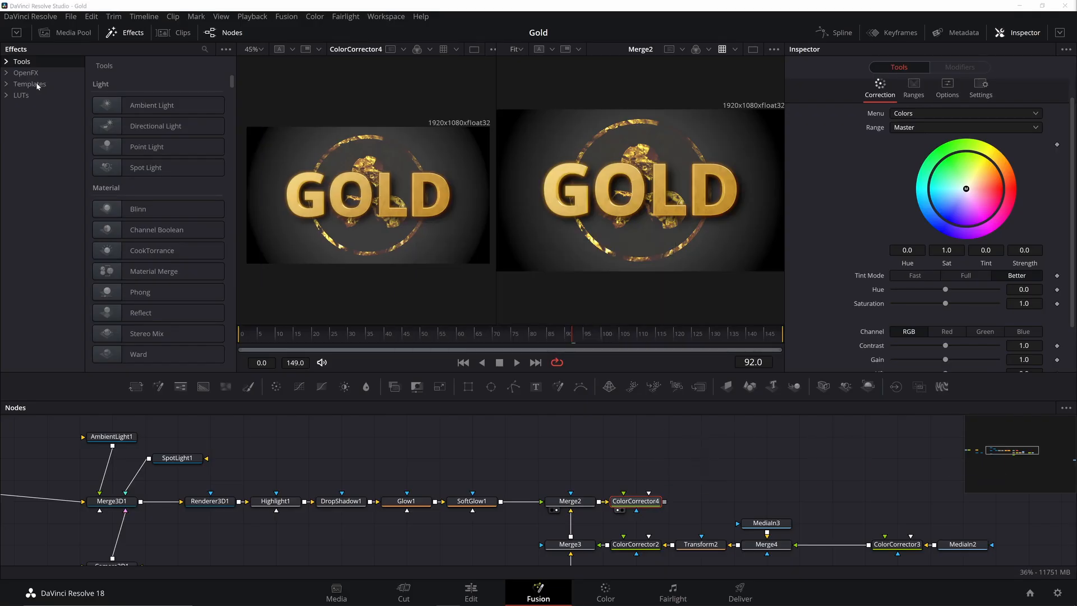
Expand the effects templates and add the Dabbler Gaming DFX_Gold shader template
click(28, 84)
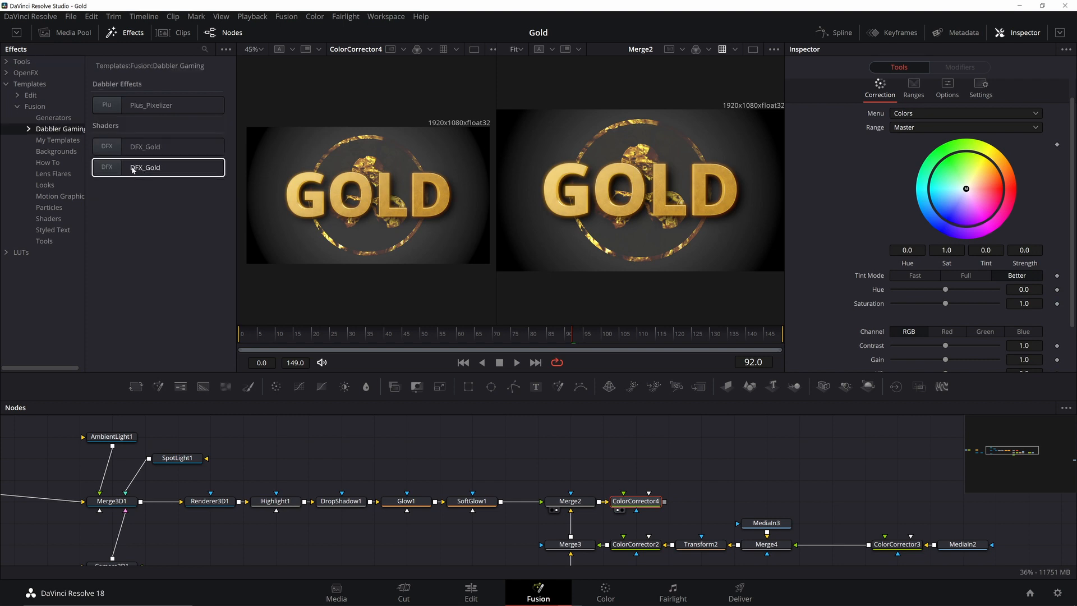
double_click(144, 167)
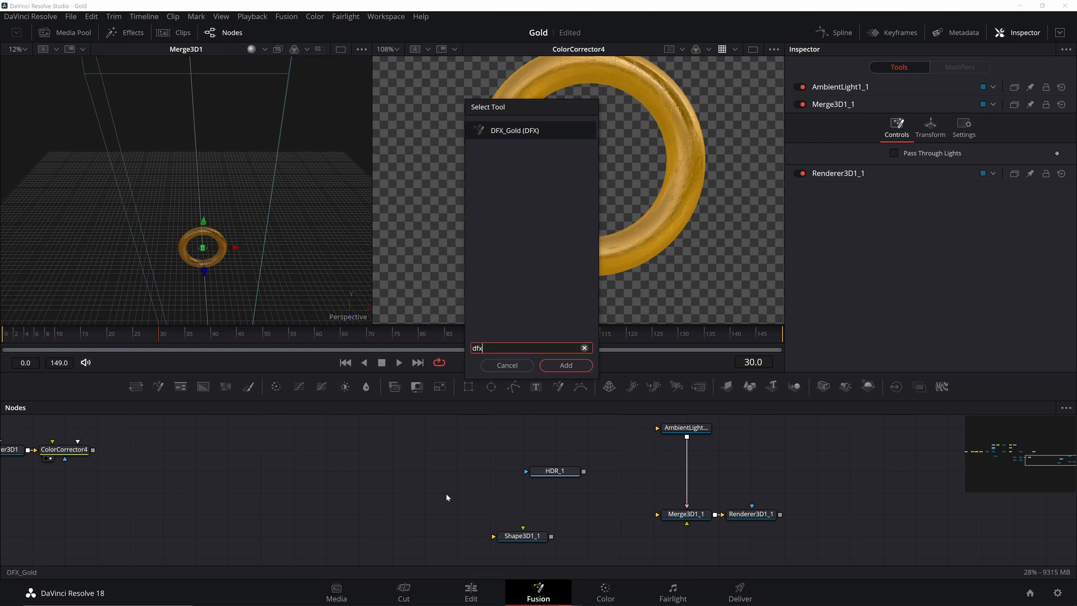
Feed DFX_Gold with Shape3D1_1 and HDR_1 through a gamma-2.2 Brightness Contrast
click(565, 364)
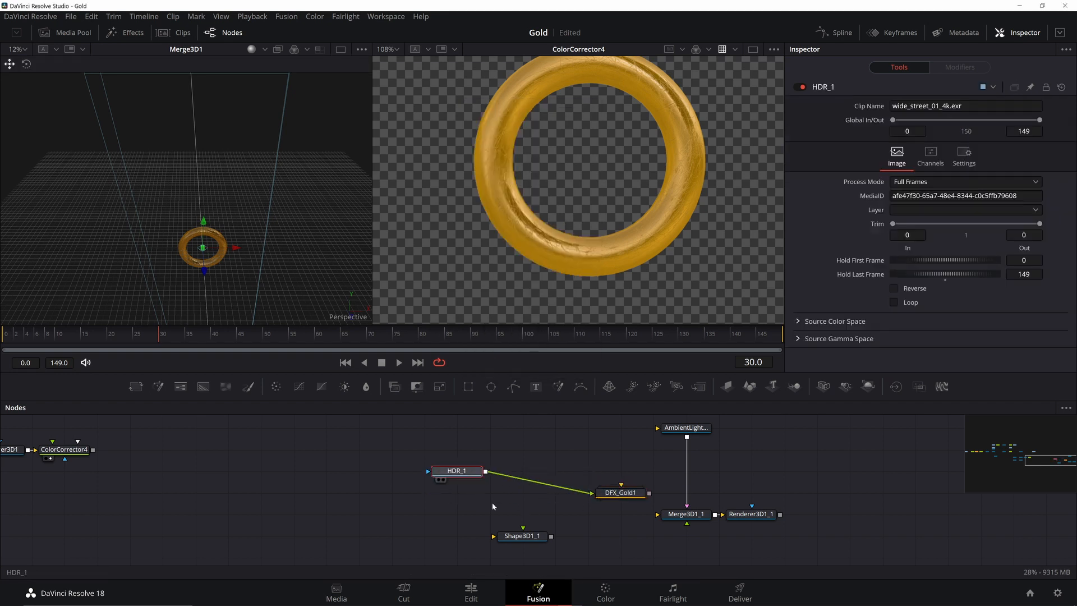
click(750, 514)
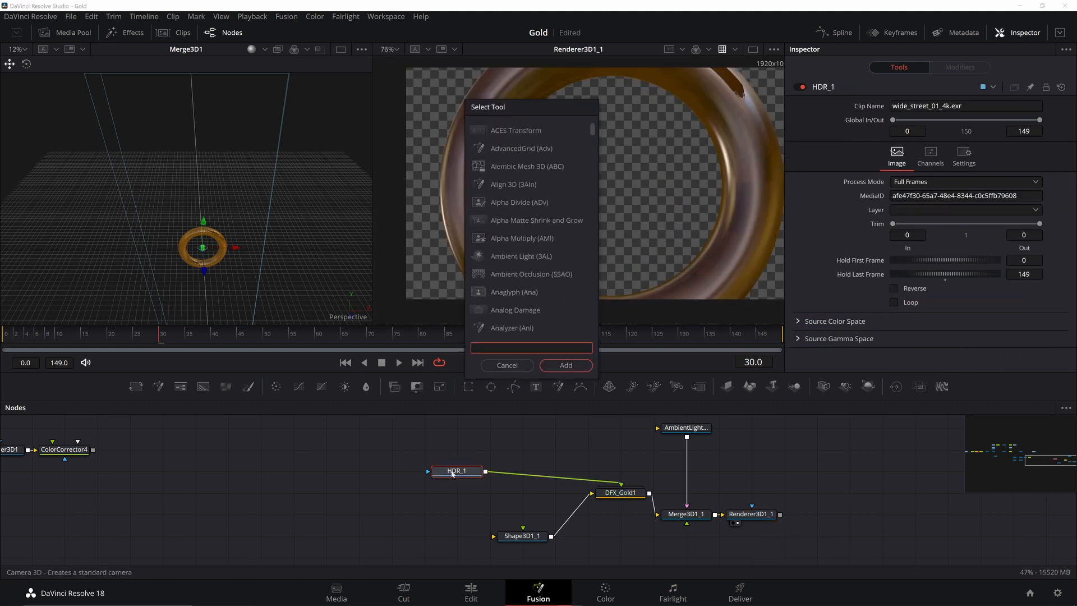
click(565, 365)
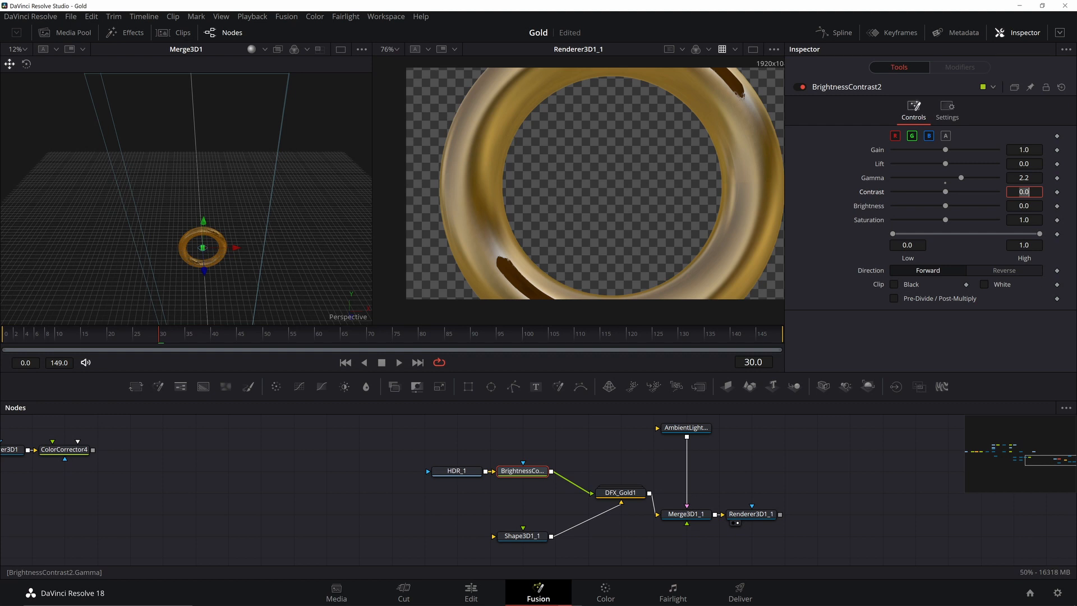
click(521, 535)
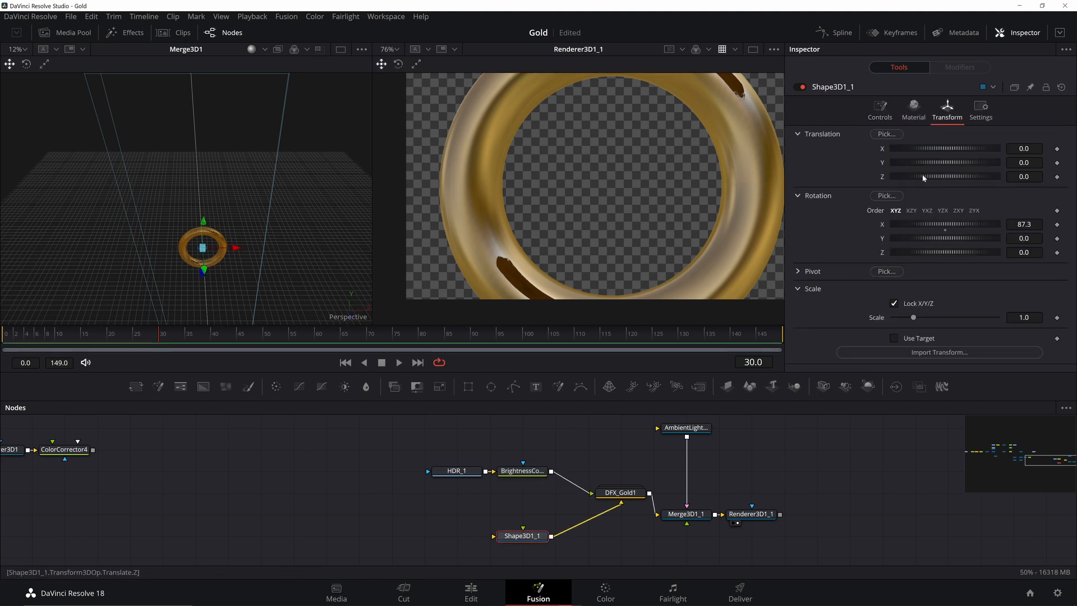